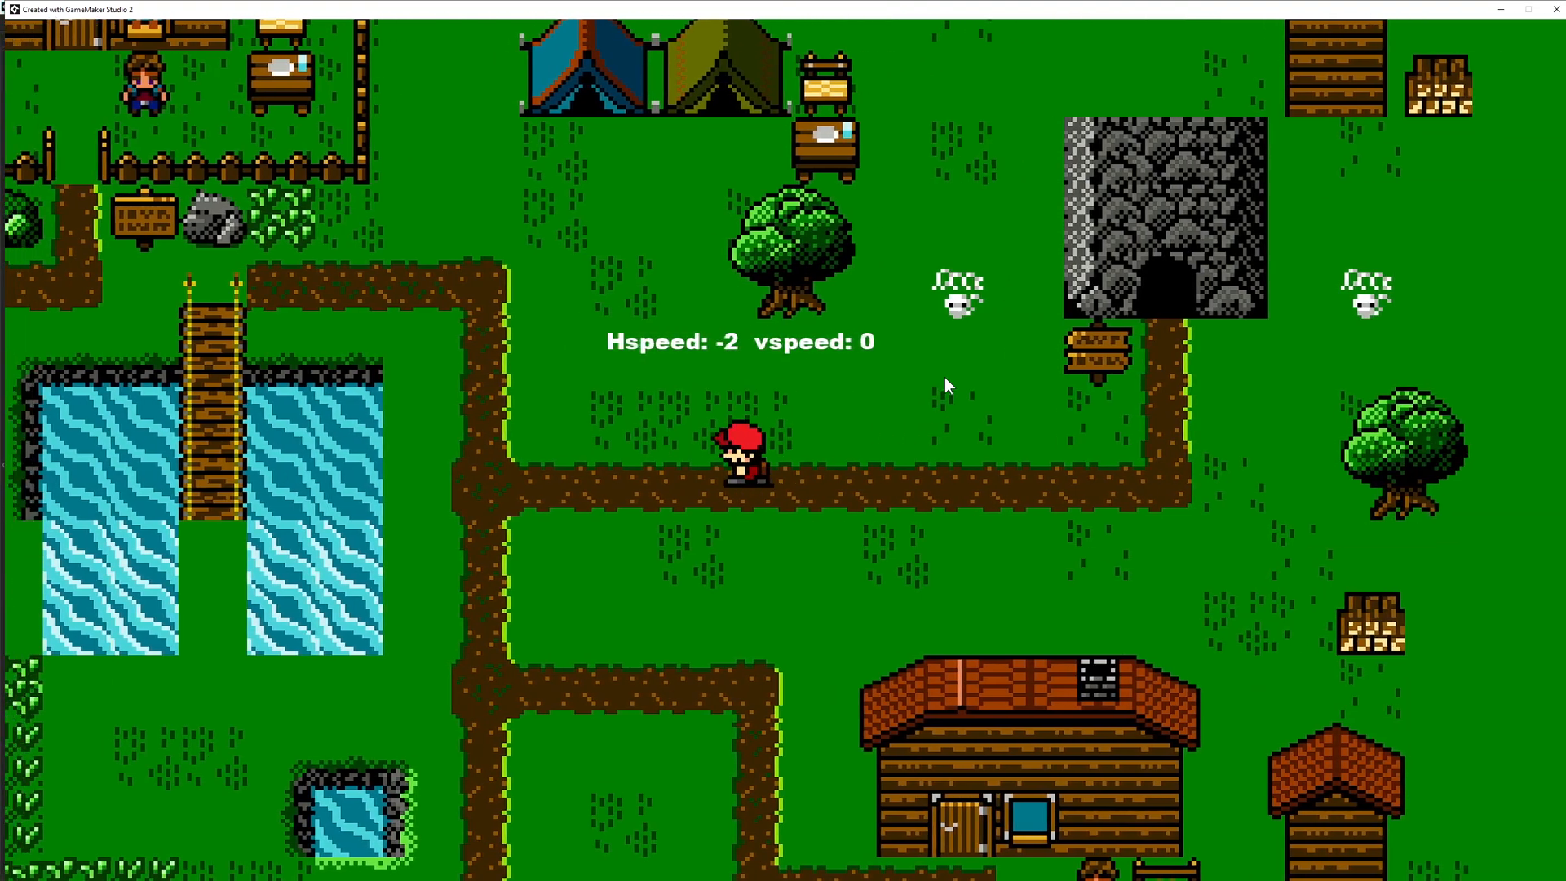
Step: Close the running test game and return to obj_Player's Step event code
key(Up)
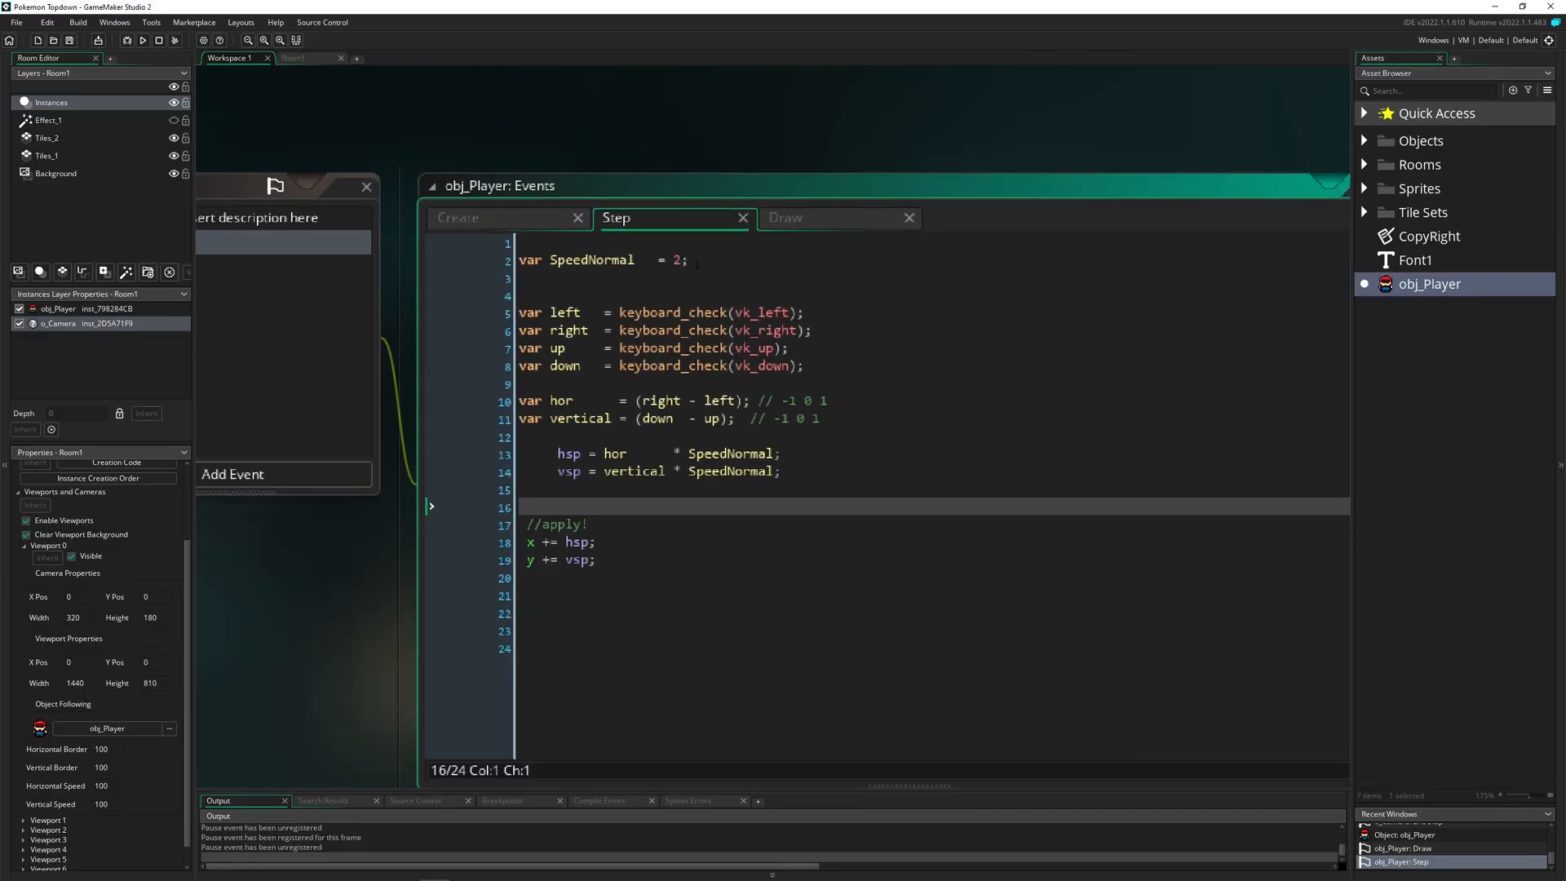
Step: Undo the SpeedNormal edits so movement multiplies by 1 and fix the -1 0 1 comments
key(Delete)
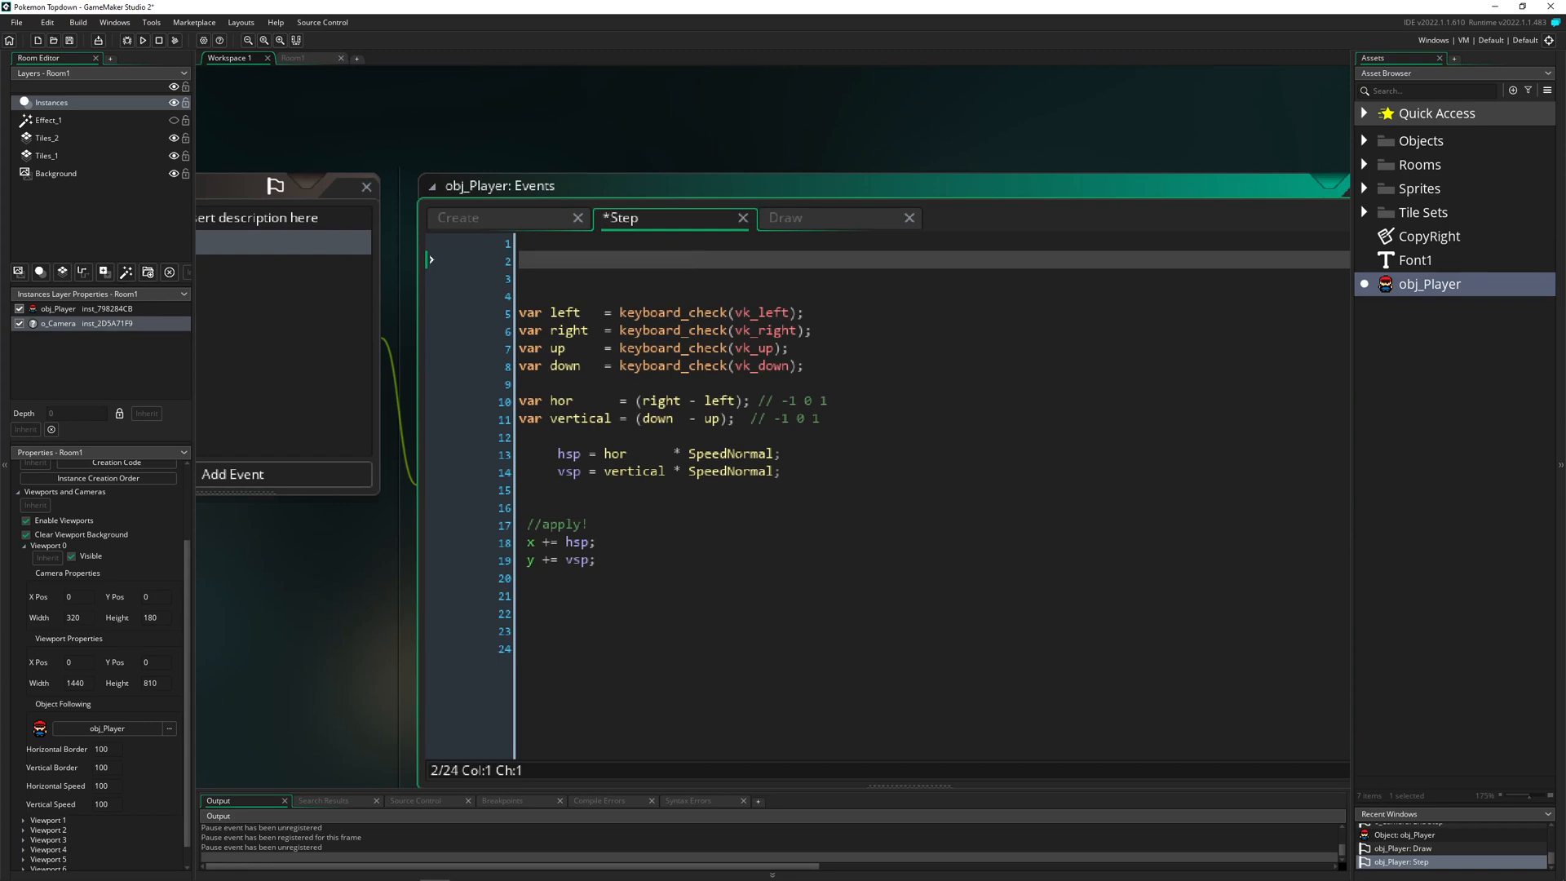
double_click(731, 454)
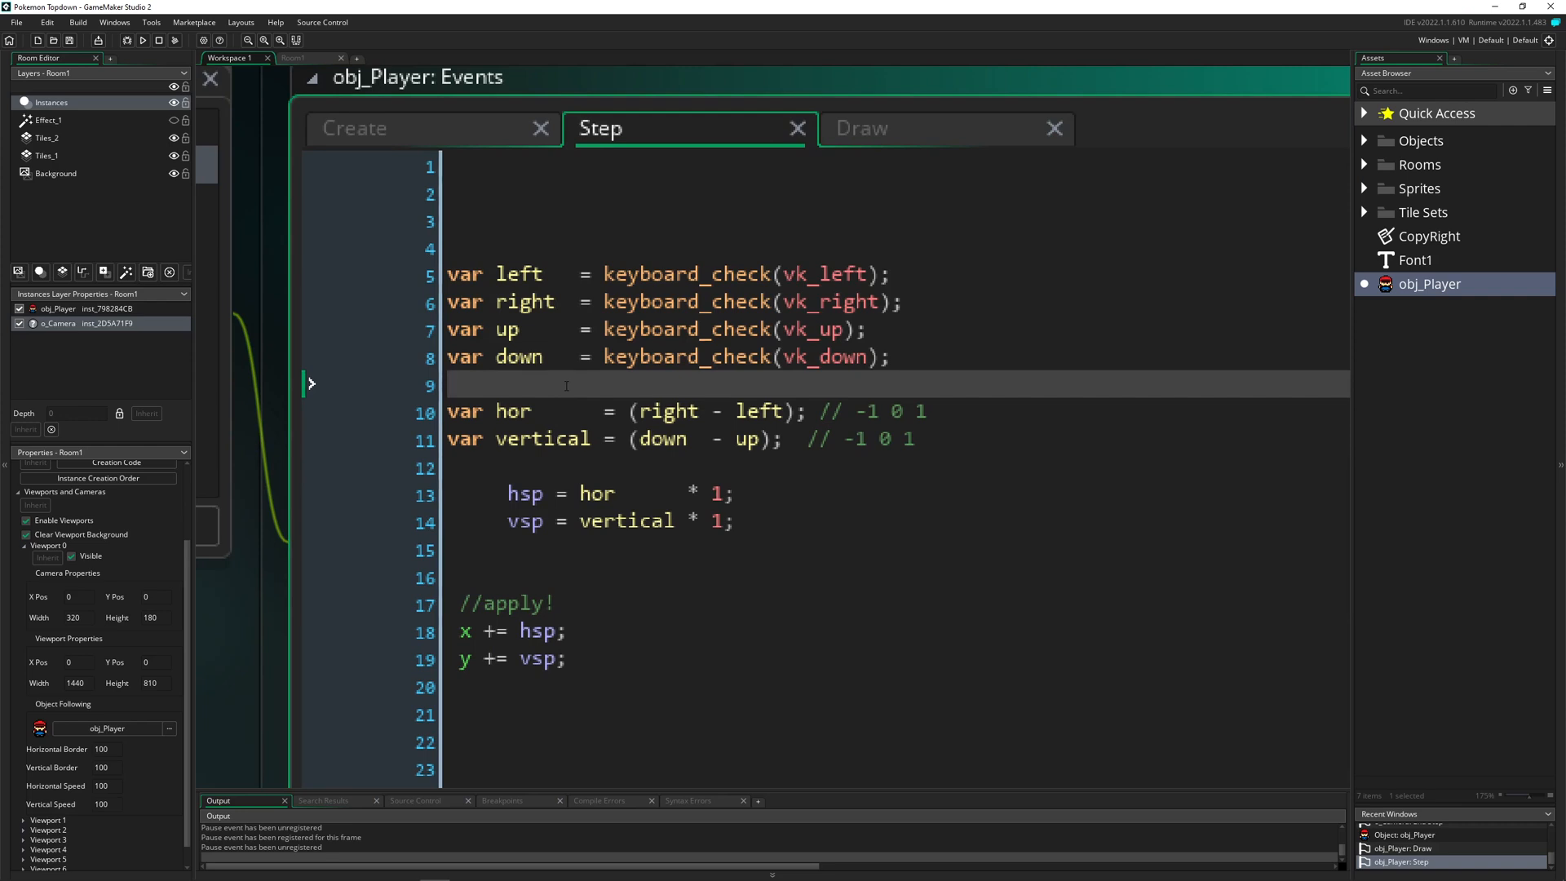
key(Enter)
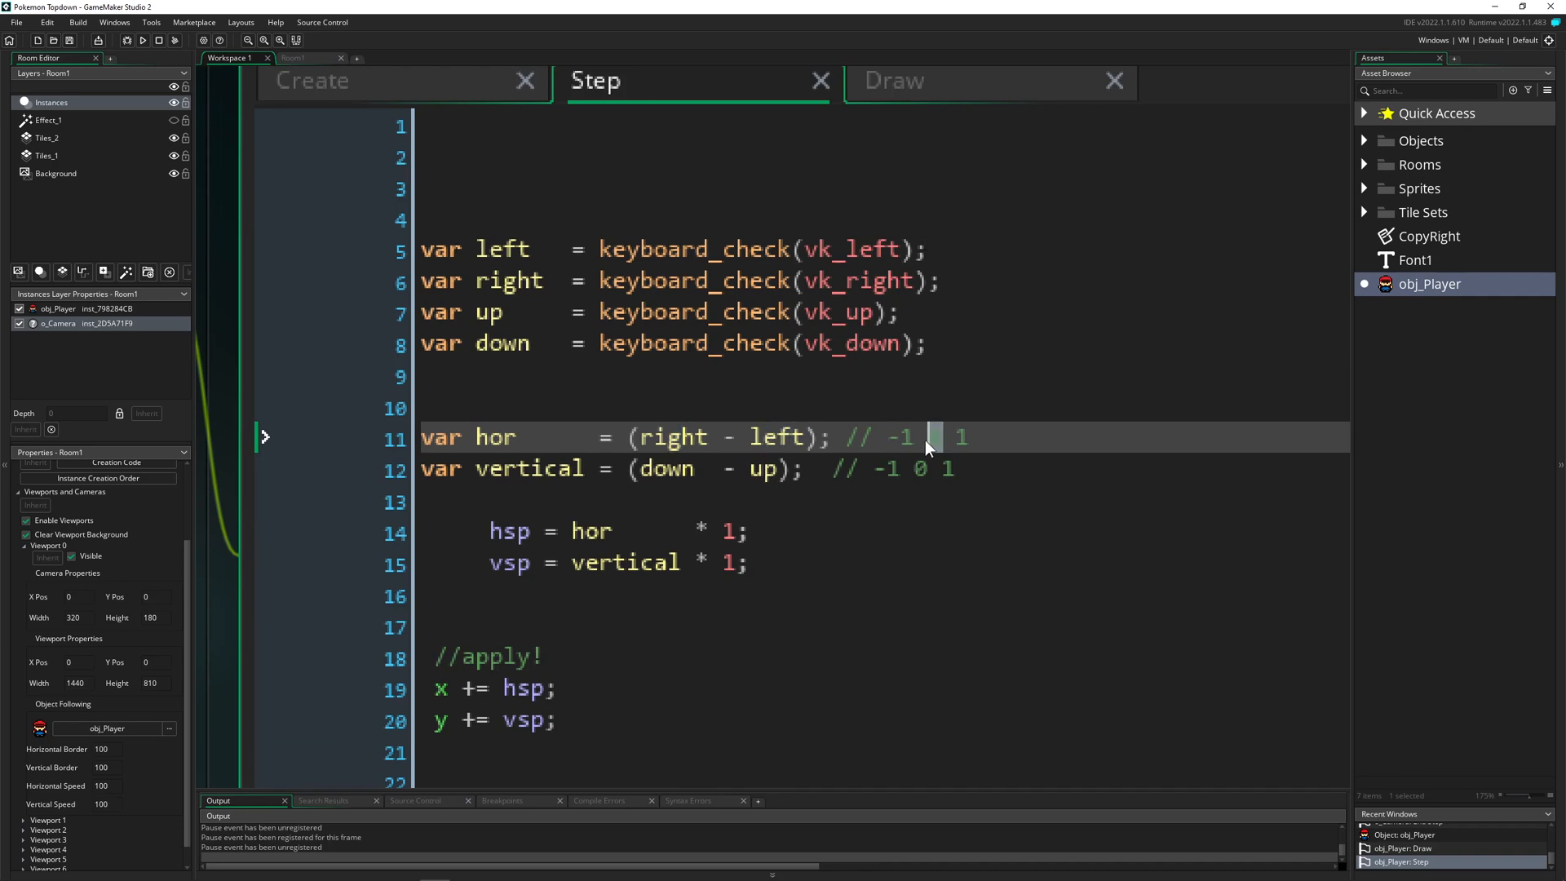
text(0)
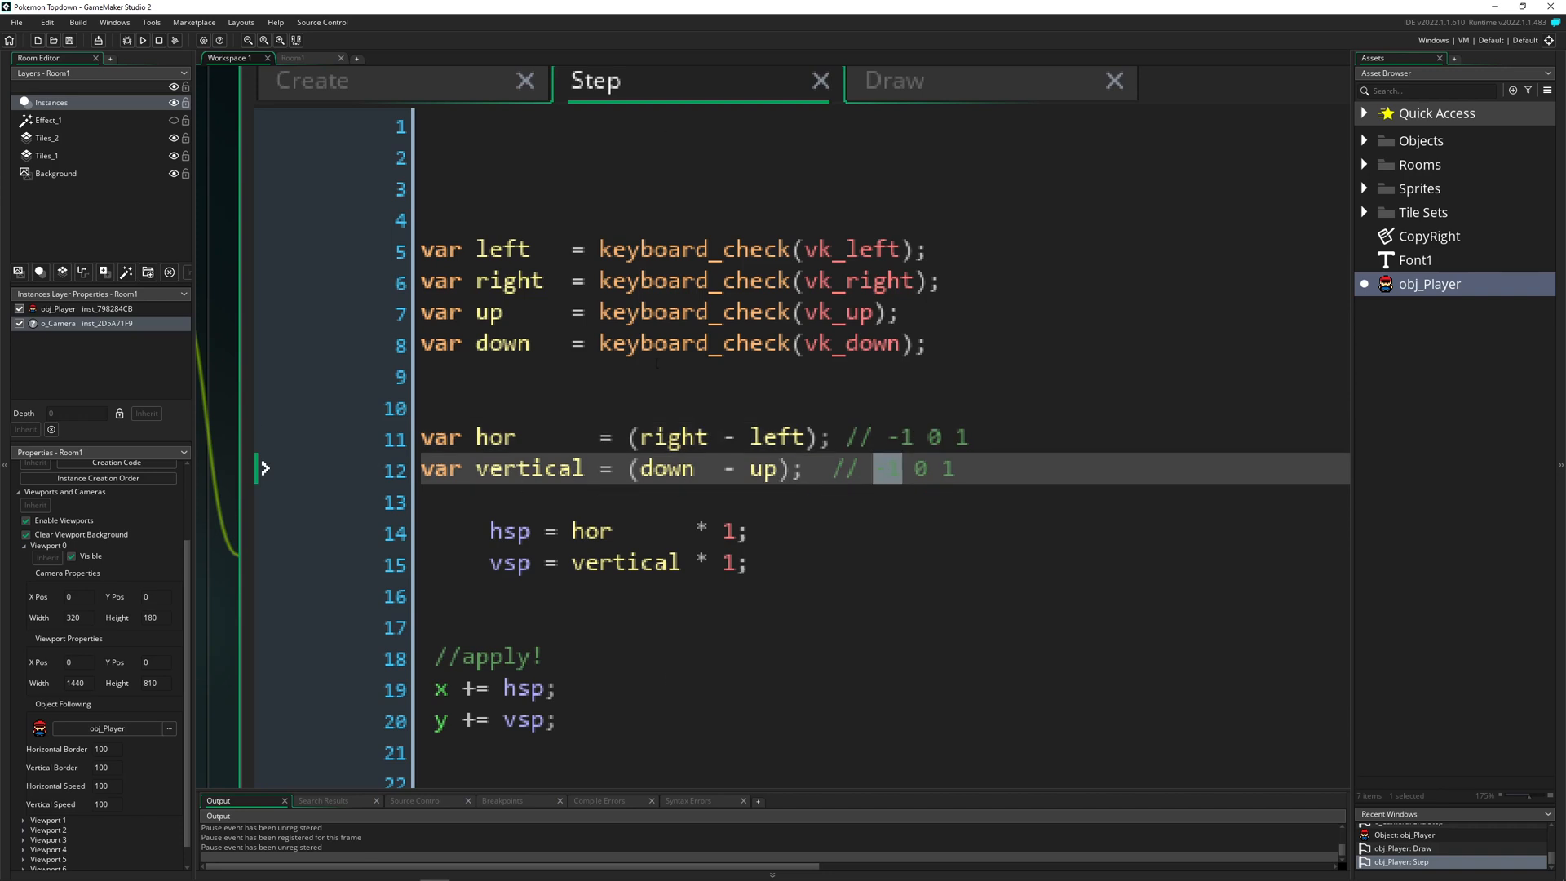
text(-1)
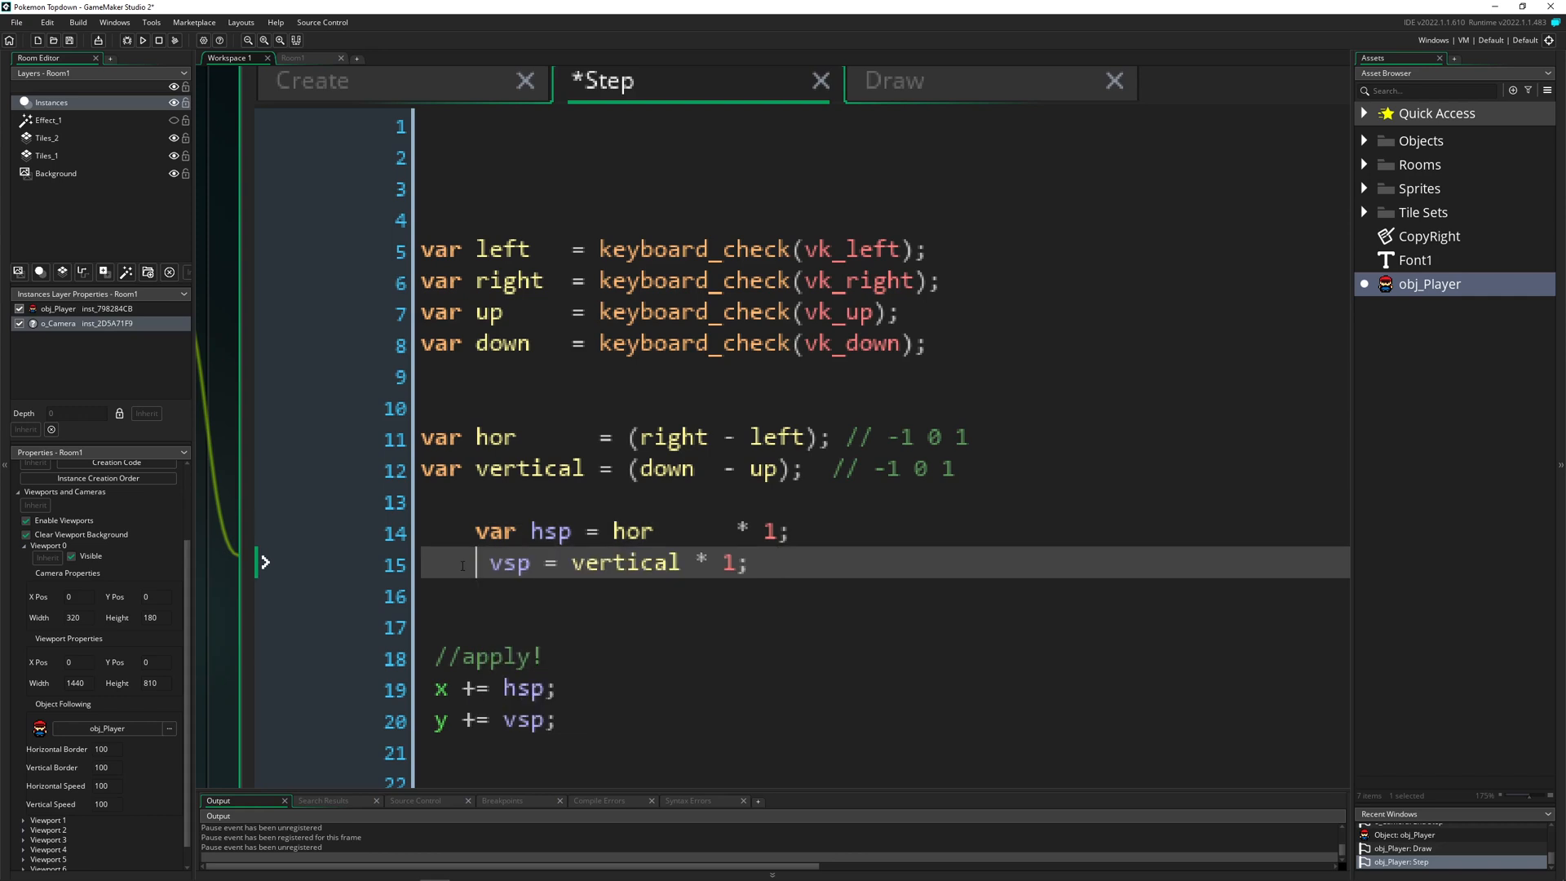
Step: Declare hsp and vsp as local variables with var
text(var)
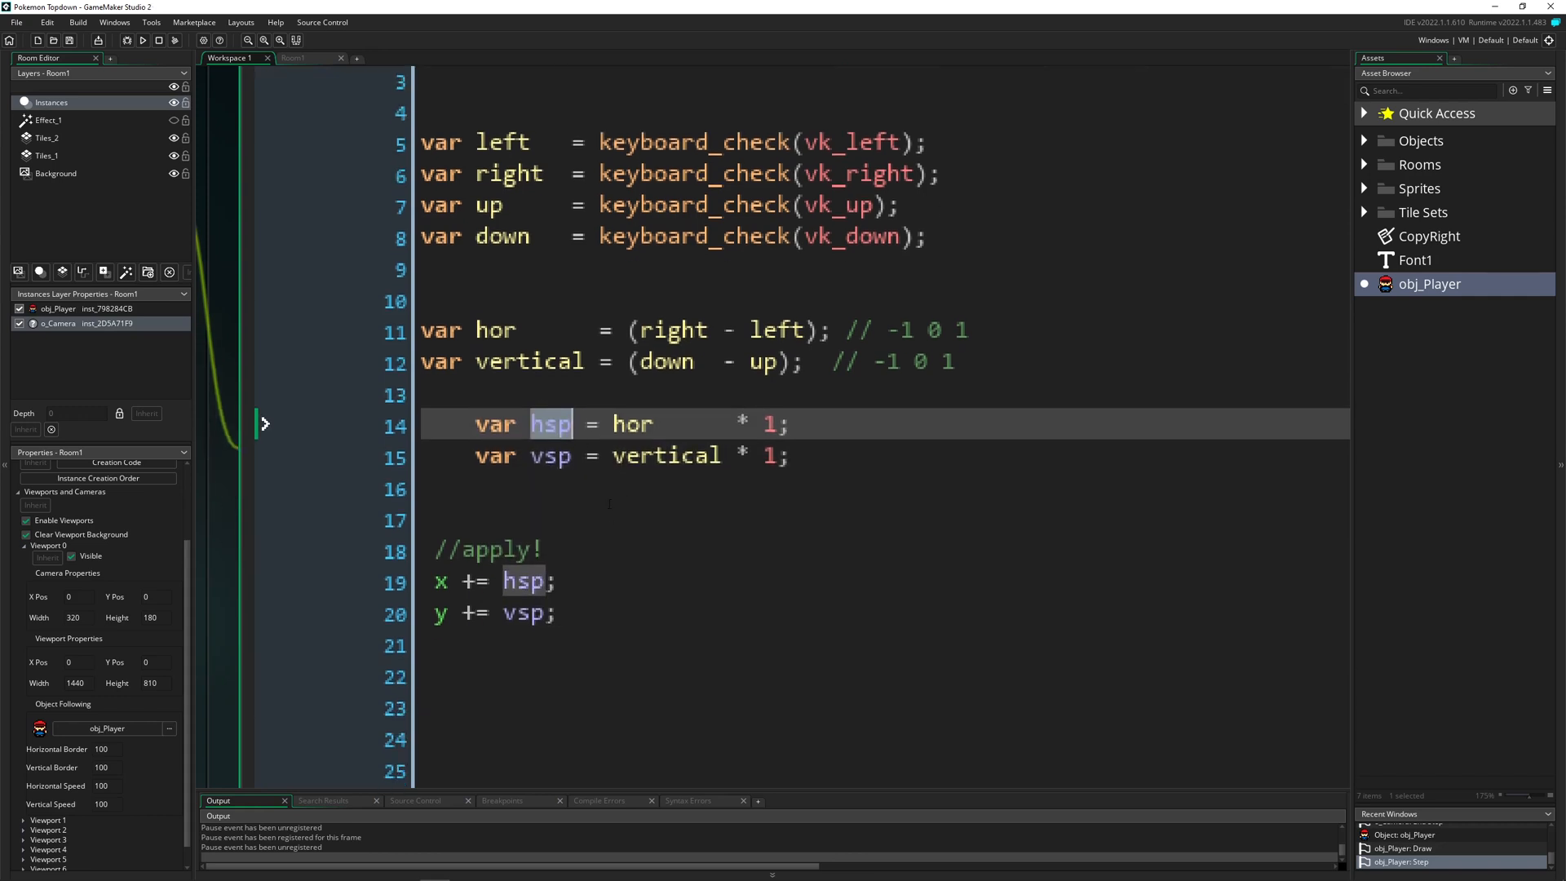
click(647, 424)
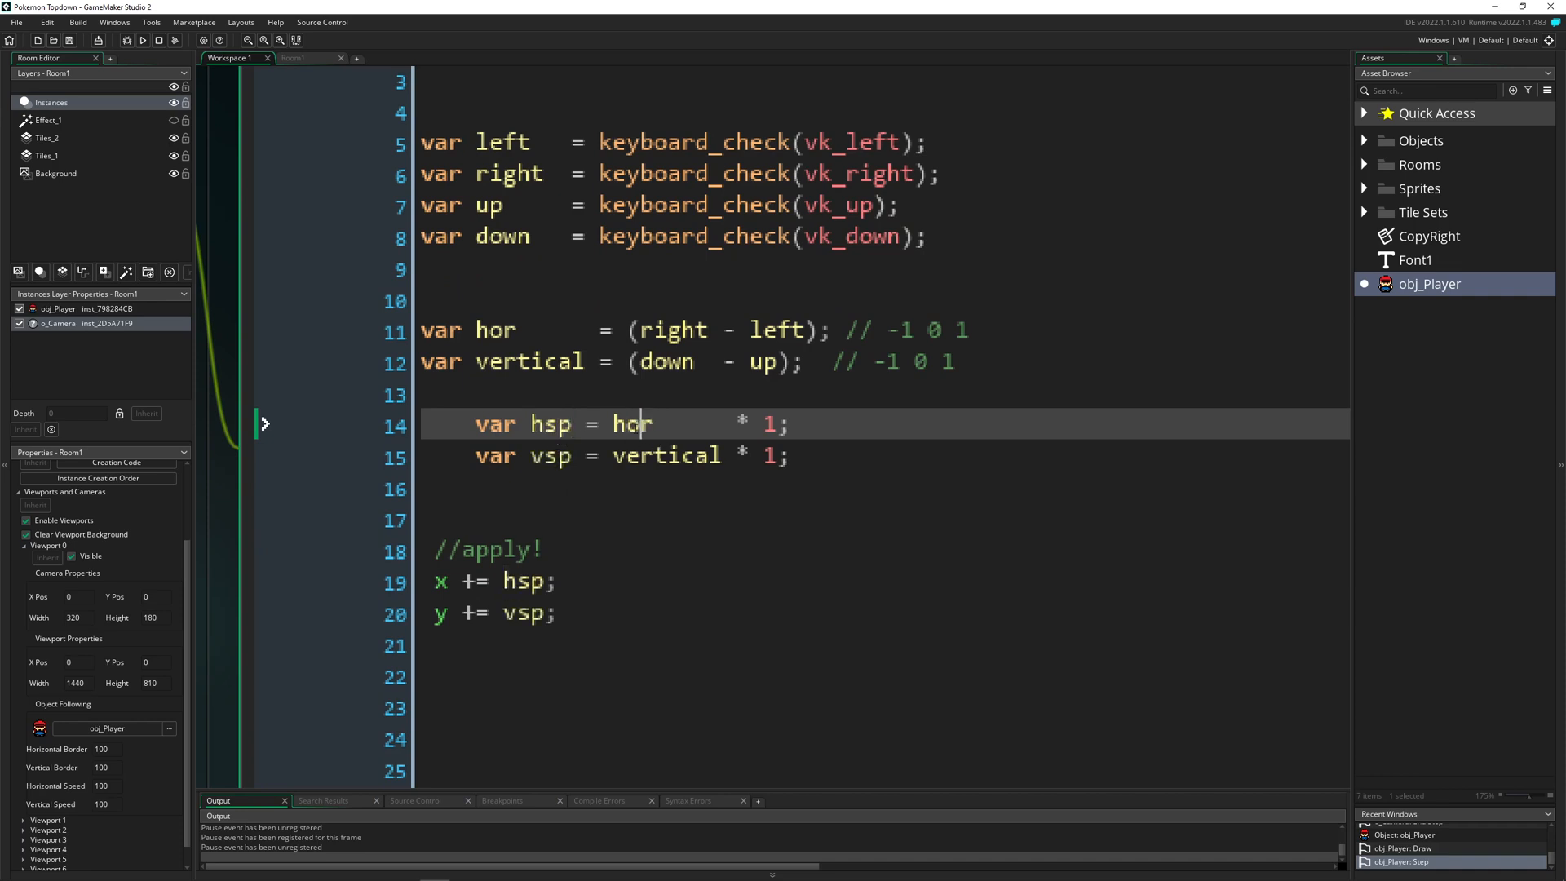
double_click(769, 423)
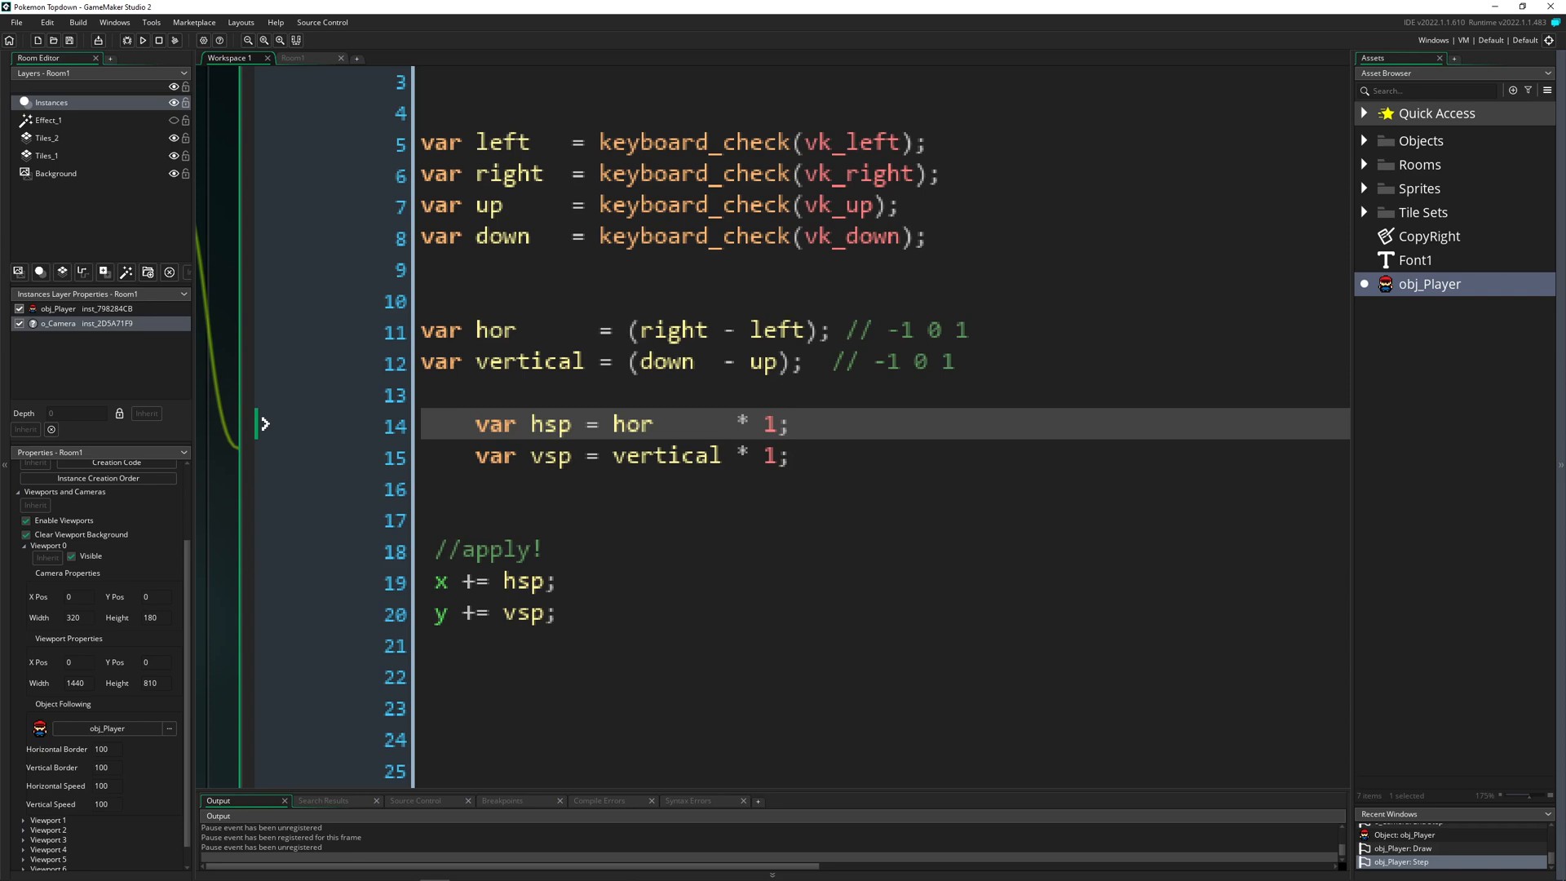
mouse_move(817, 281)
text(var SpeedNormal   = 1.5;)
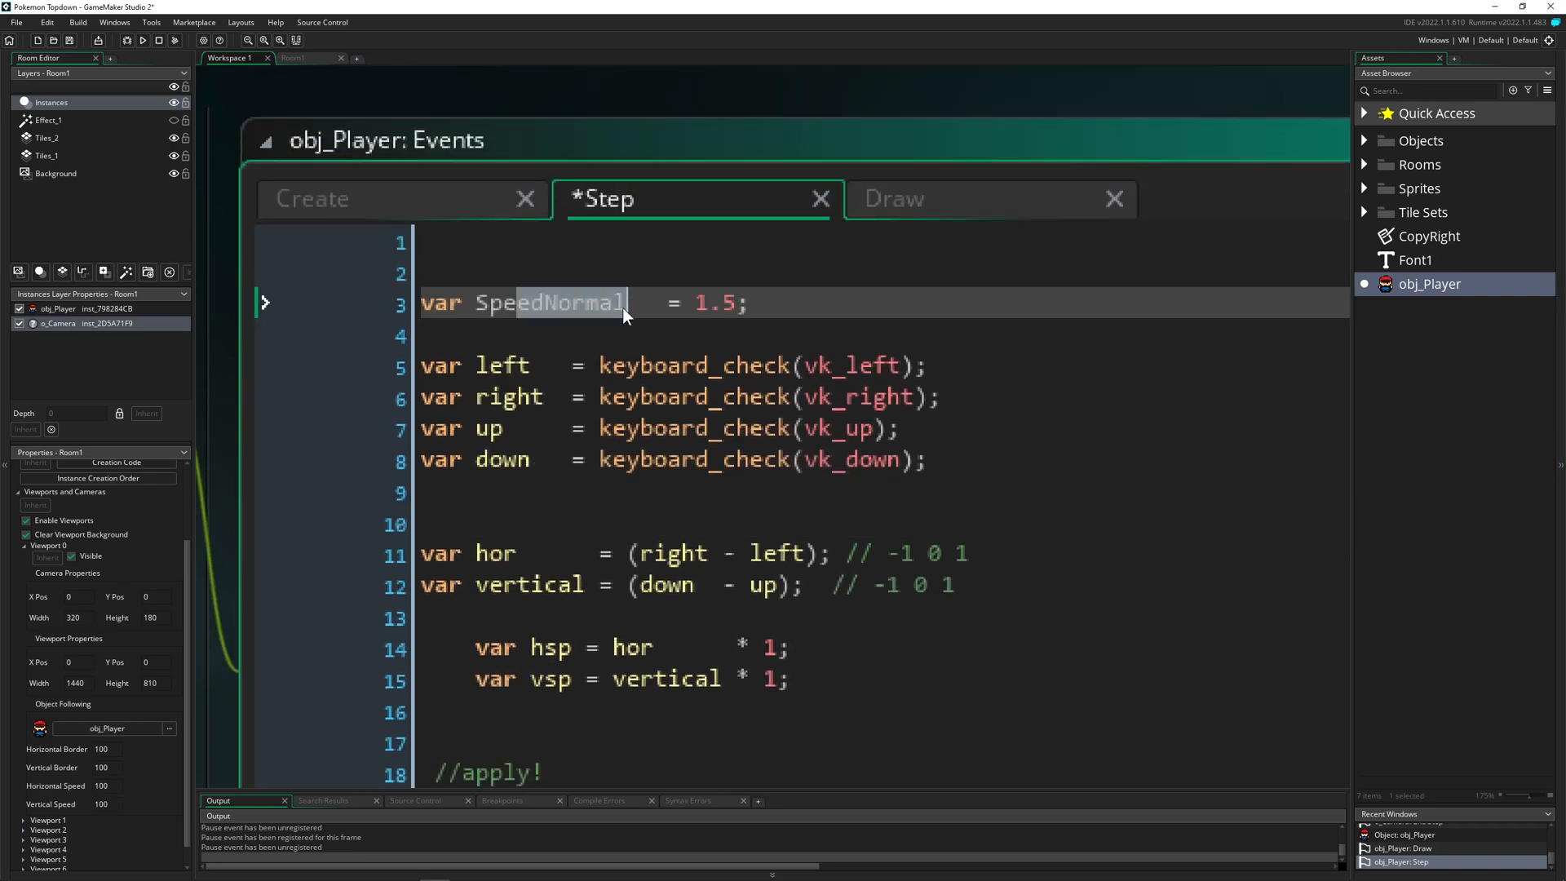
Step: Declare var SpeedNormal = 2 and multiply hsp and vsp by SpeedNormal instead of 1
double_click(549, 303)
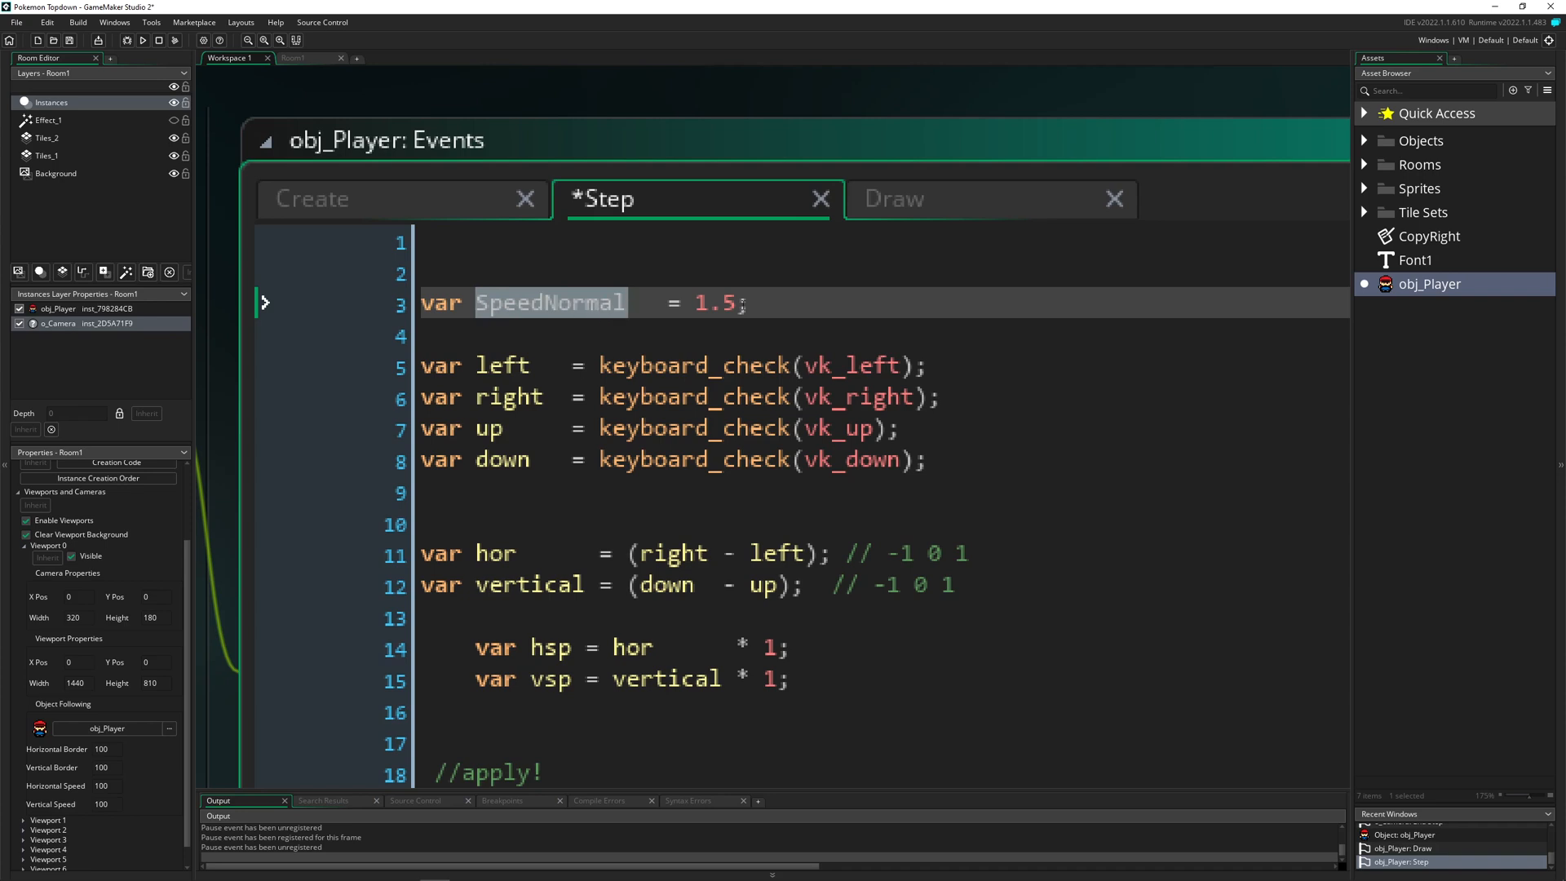
text(2)
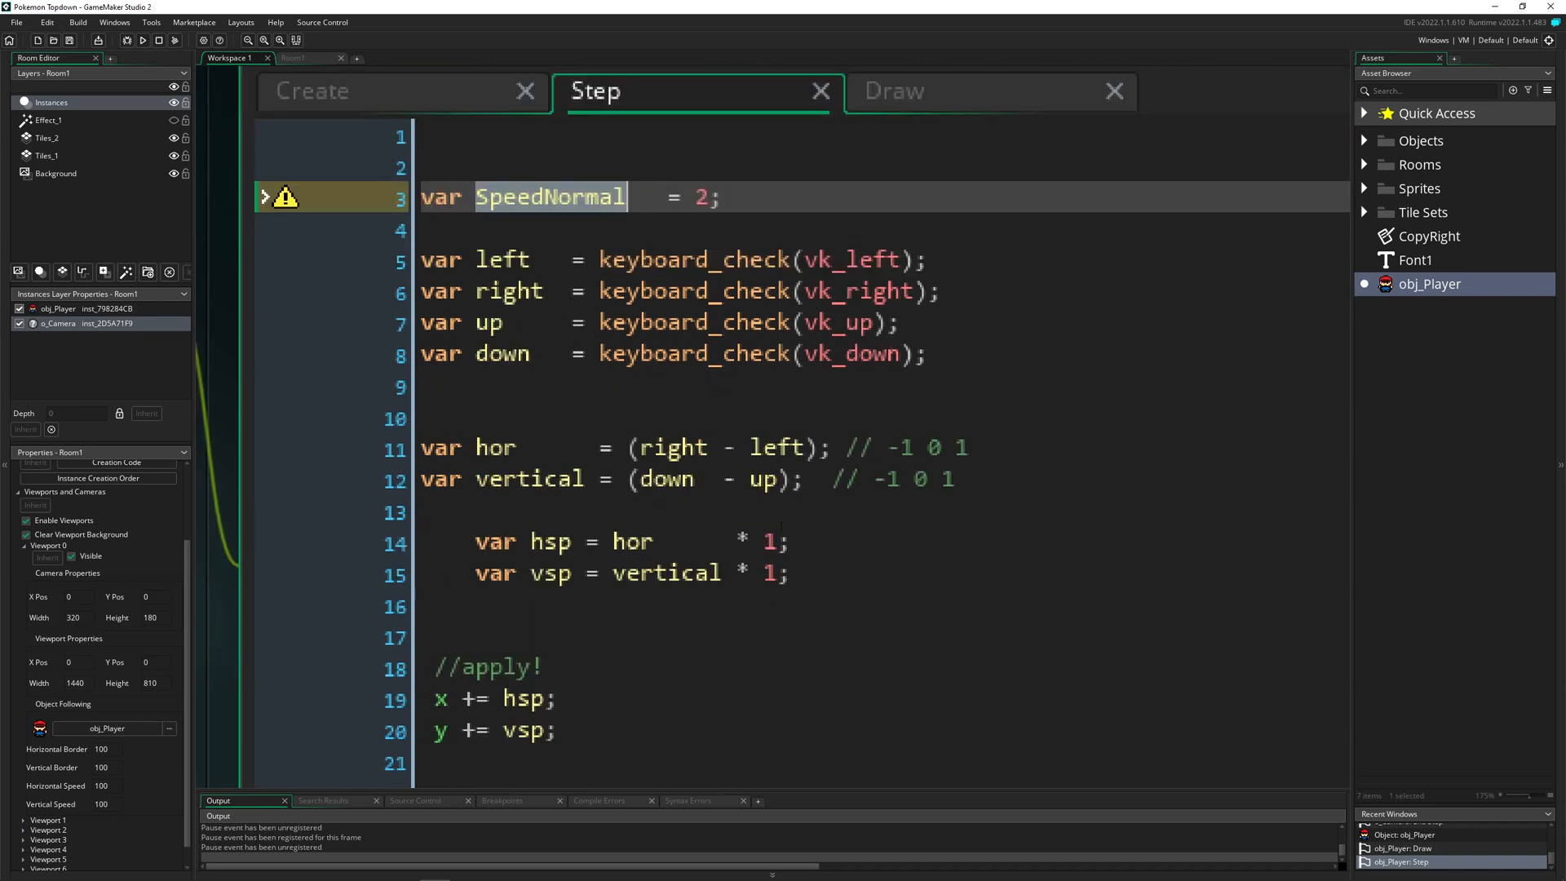
text(SpeedNormal)
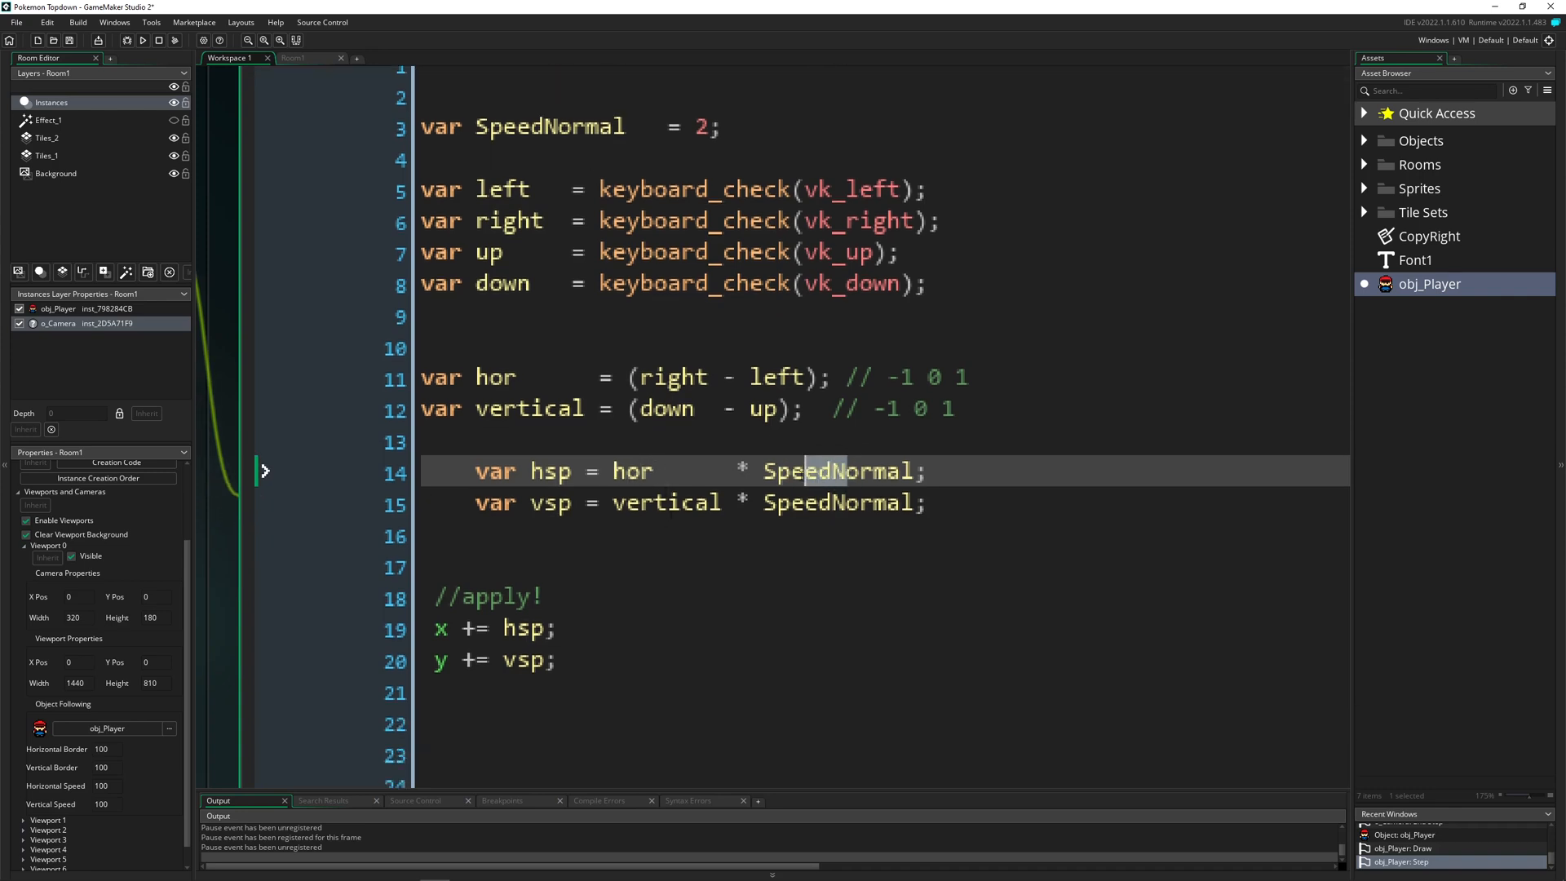
mouse_move(810, 478)
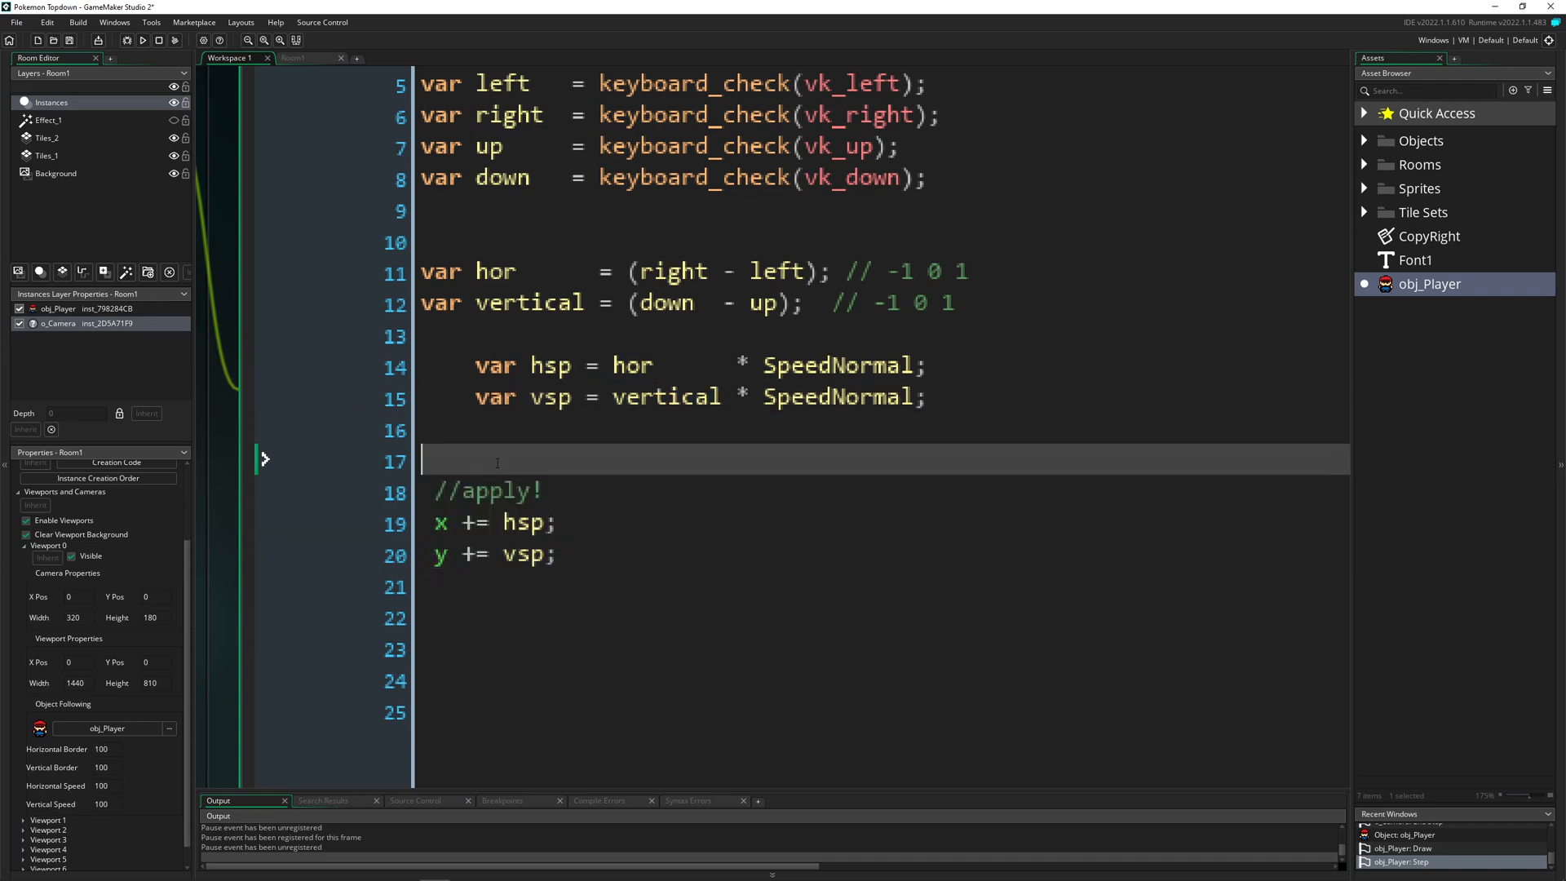
click(460, 618)
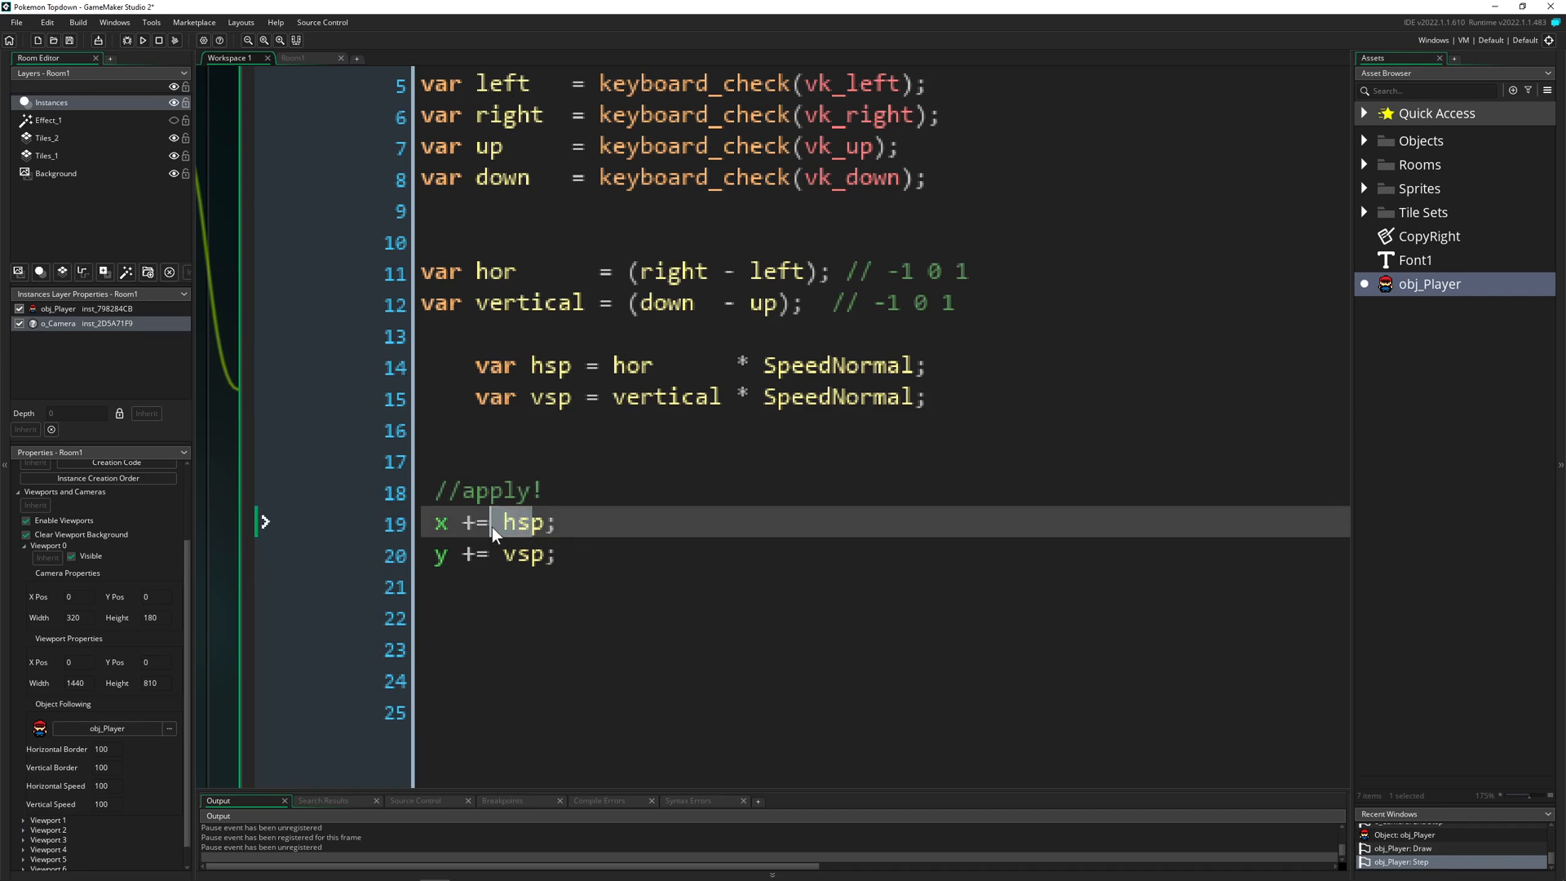
Step: Add SpeedDiagonal = SpeedNormal * 0.707 by duplicating the declaration, then begin an if
click(518, 554)
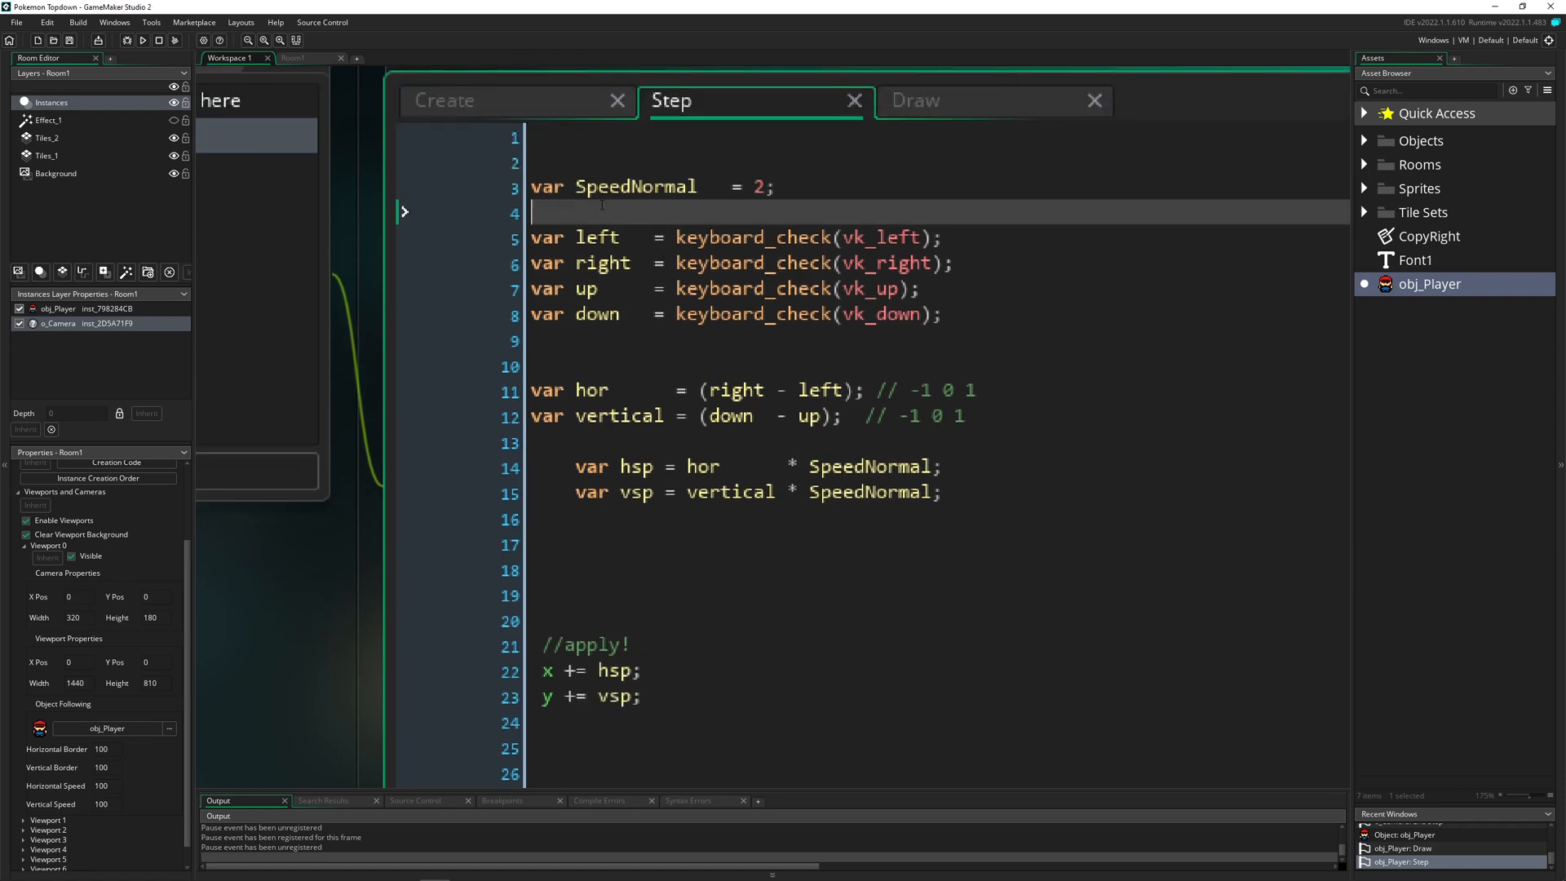
key(Enter)
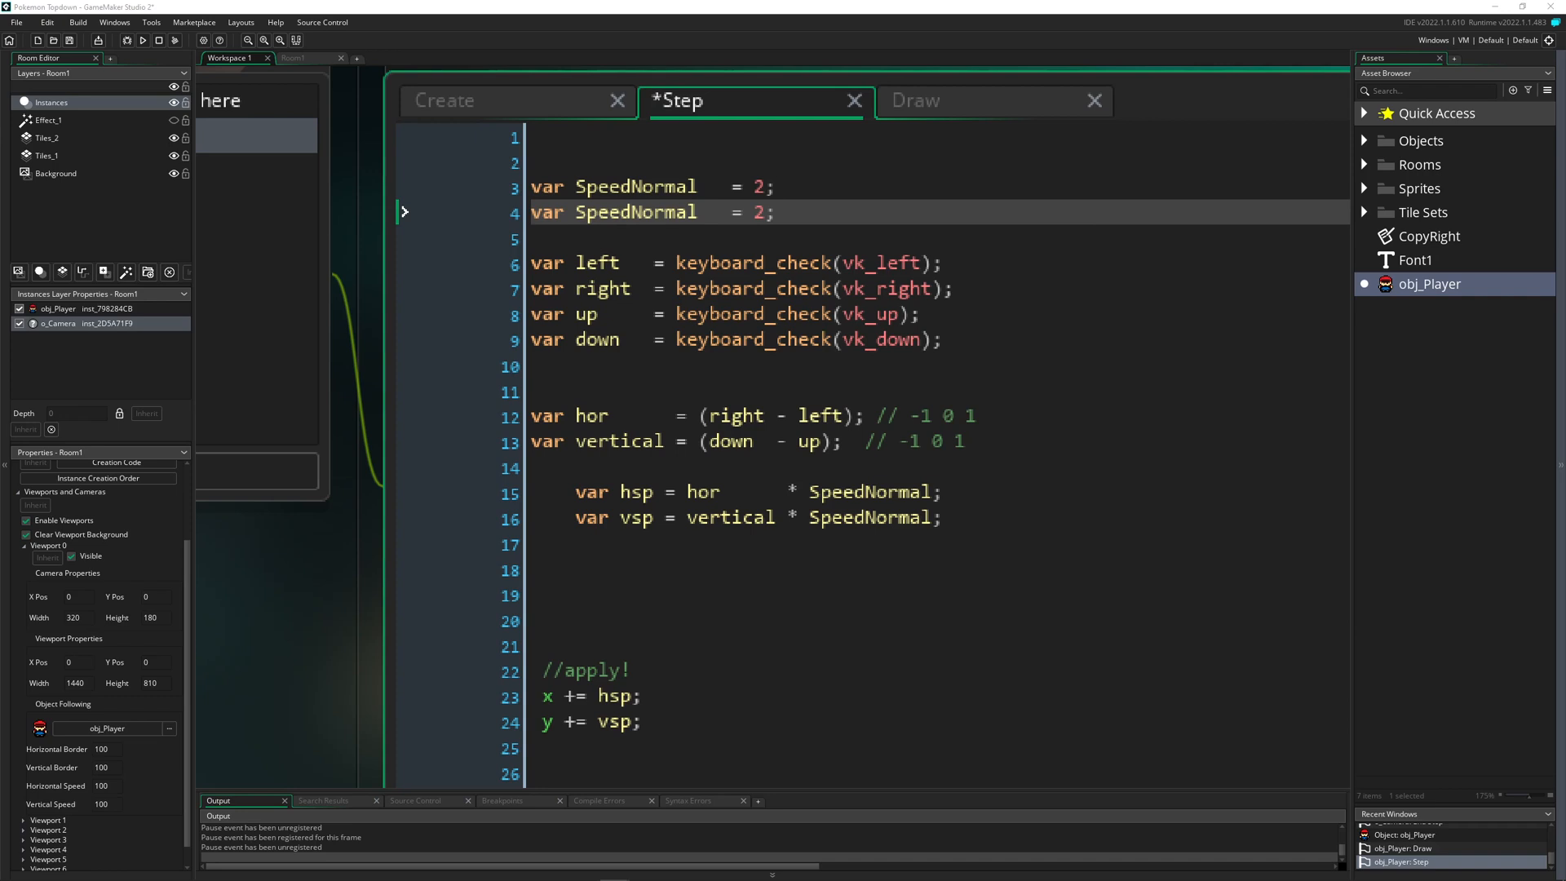
double_click(635, 212)
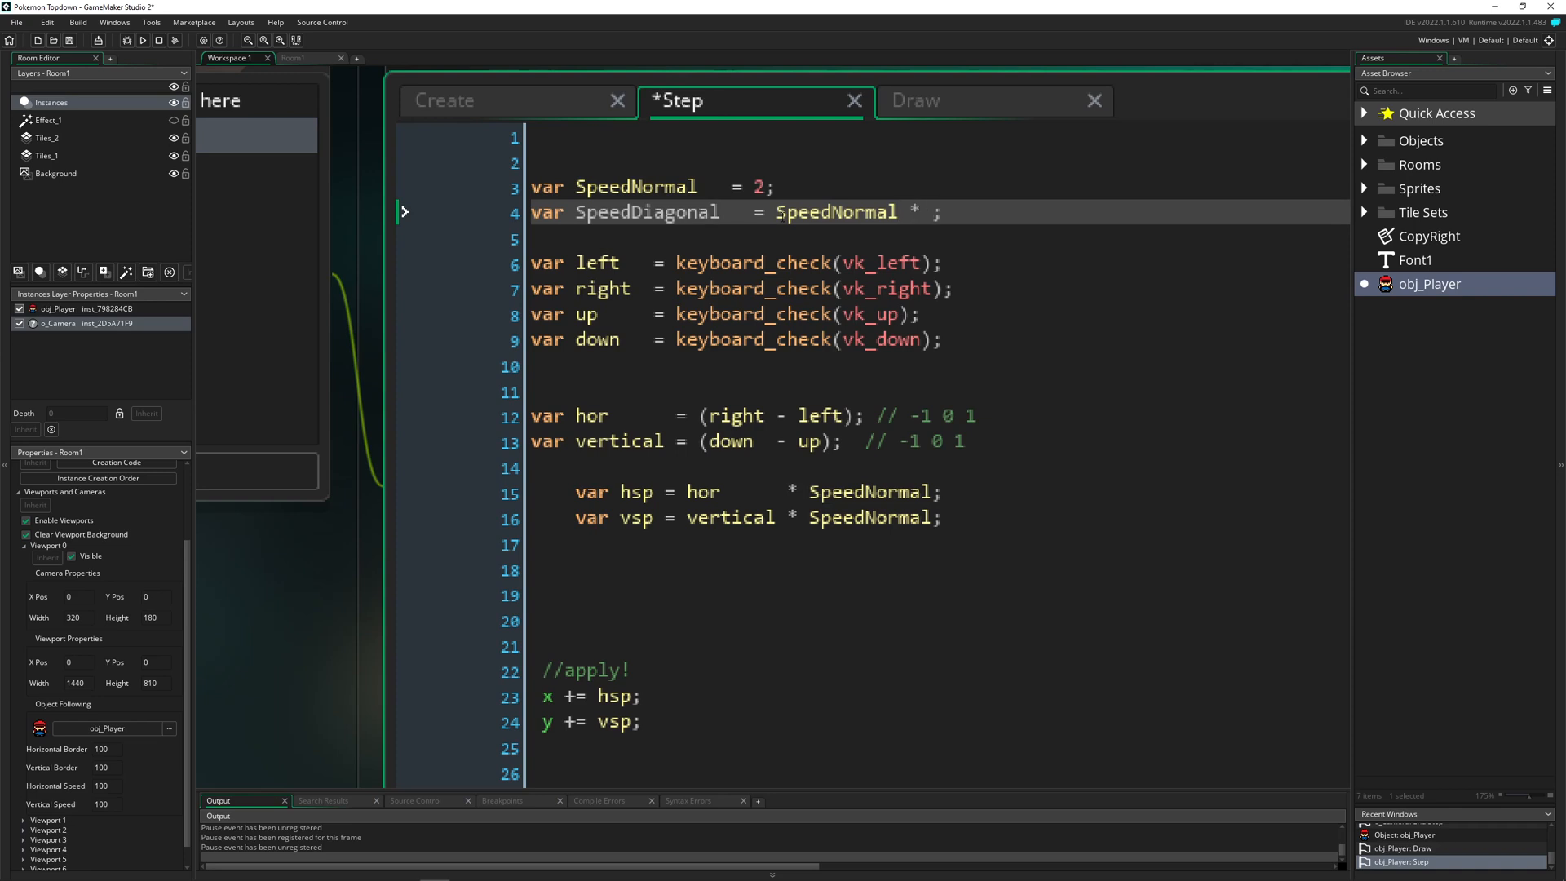
text(0.707)
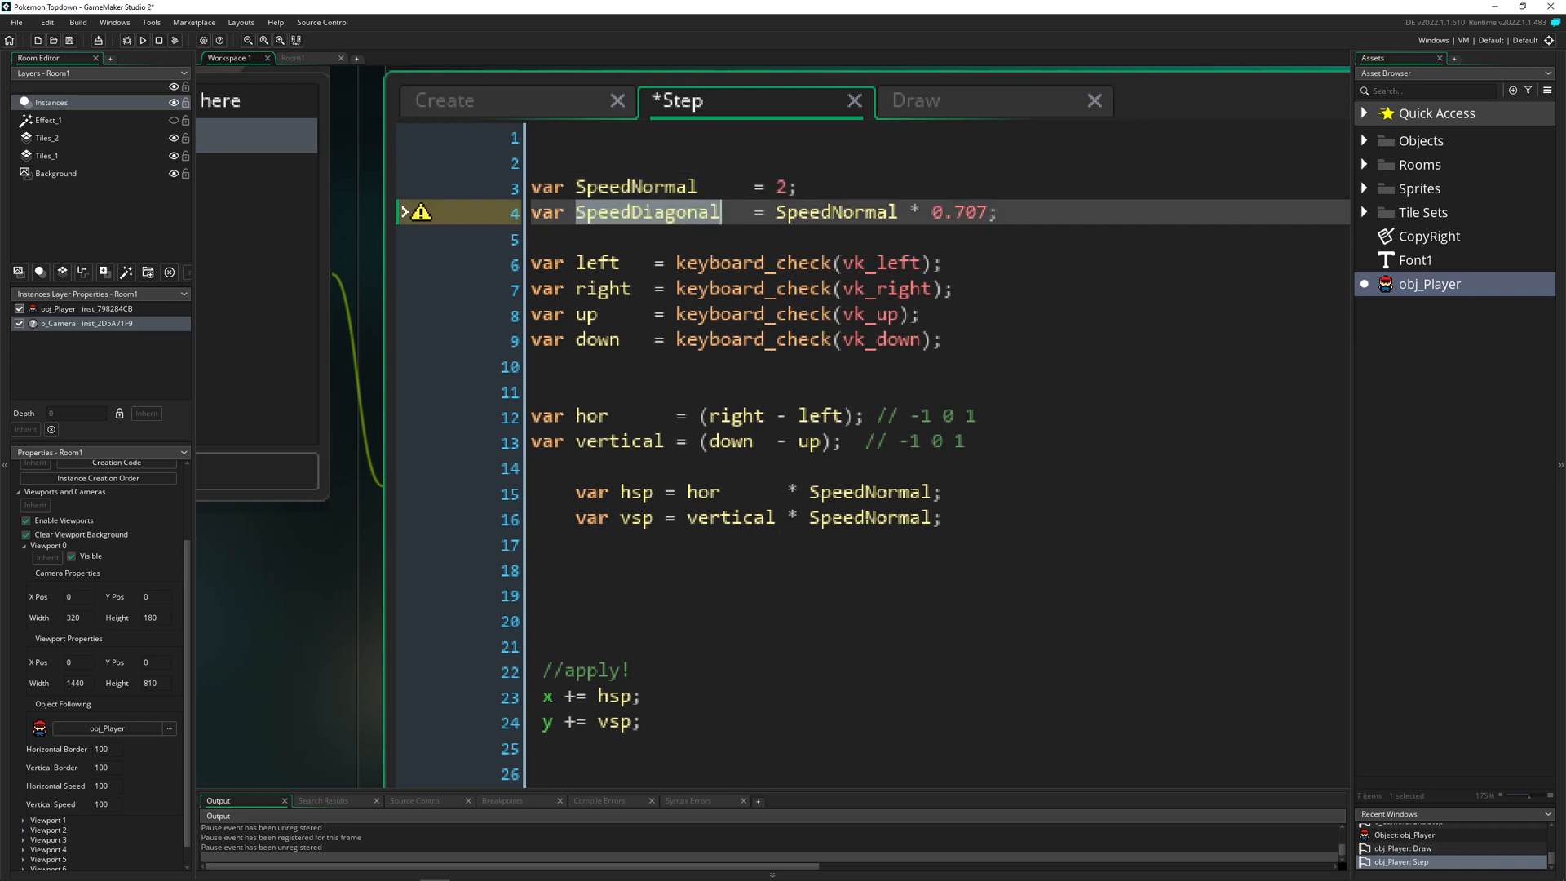
text(if)
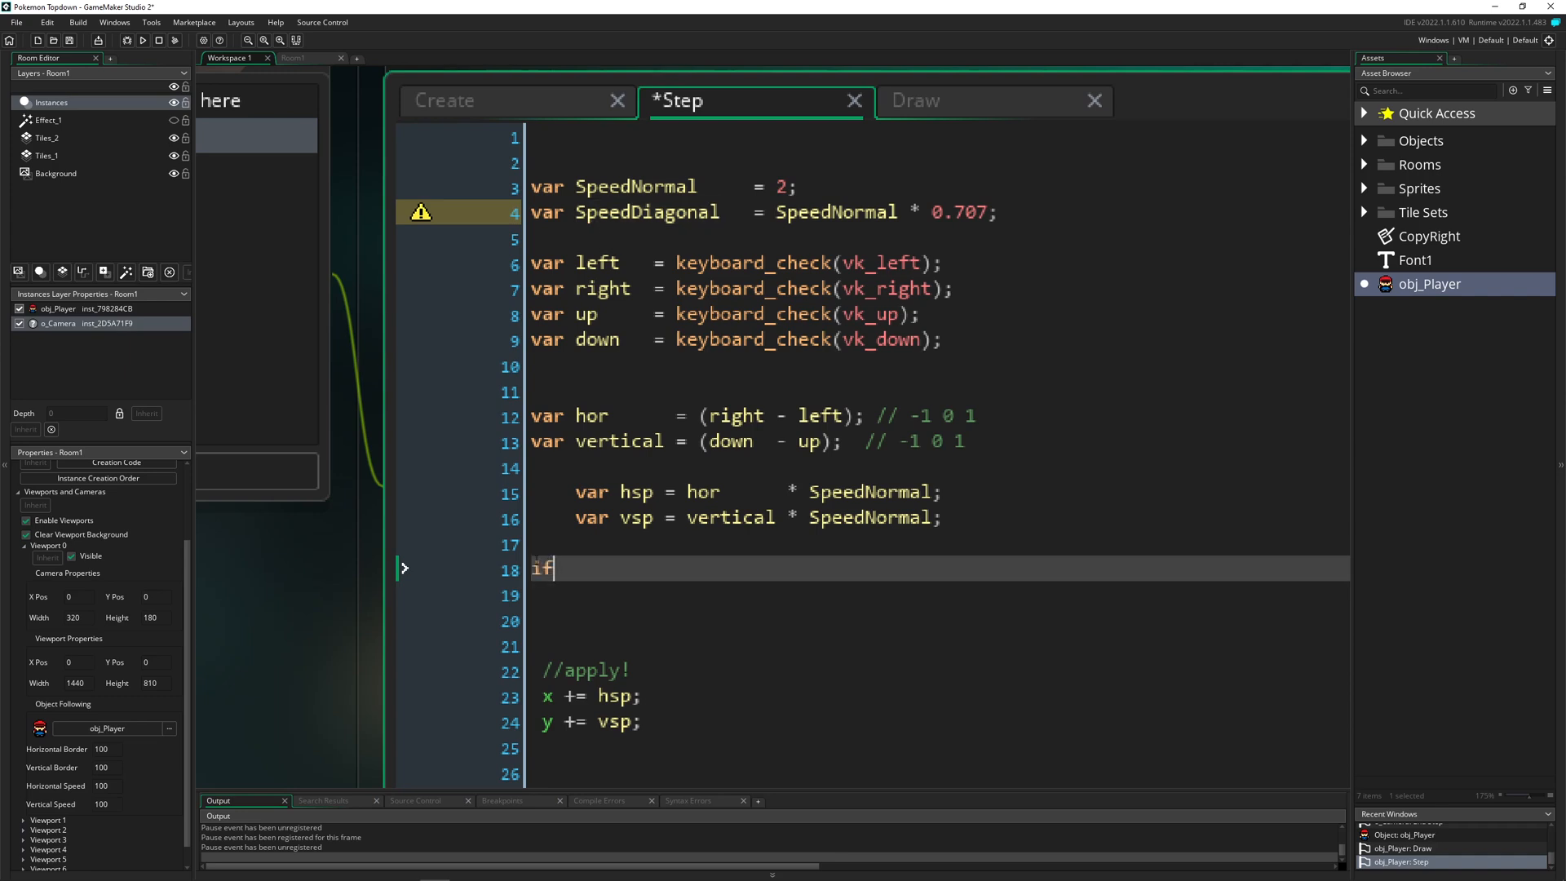
Step: Write if (hor != 0 and vertical != 0) setting hsp and vsp with SpeedDiagonal, closing the brace
text(())
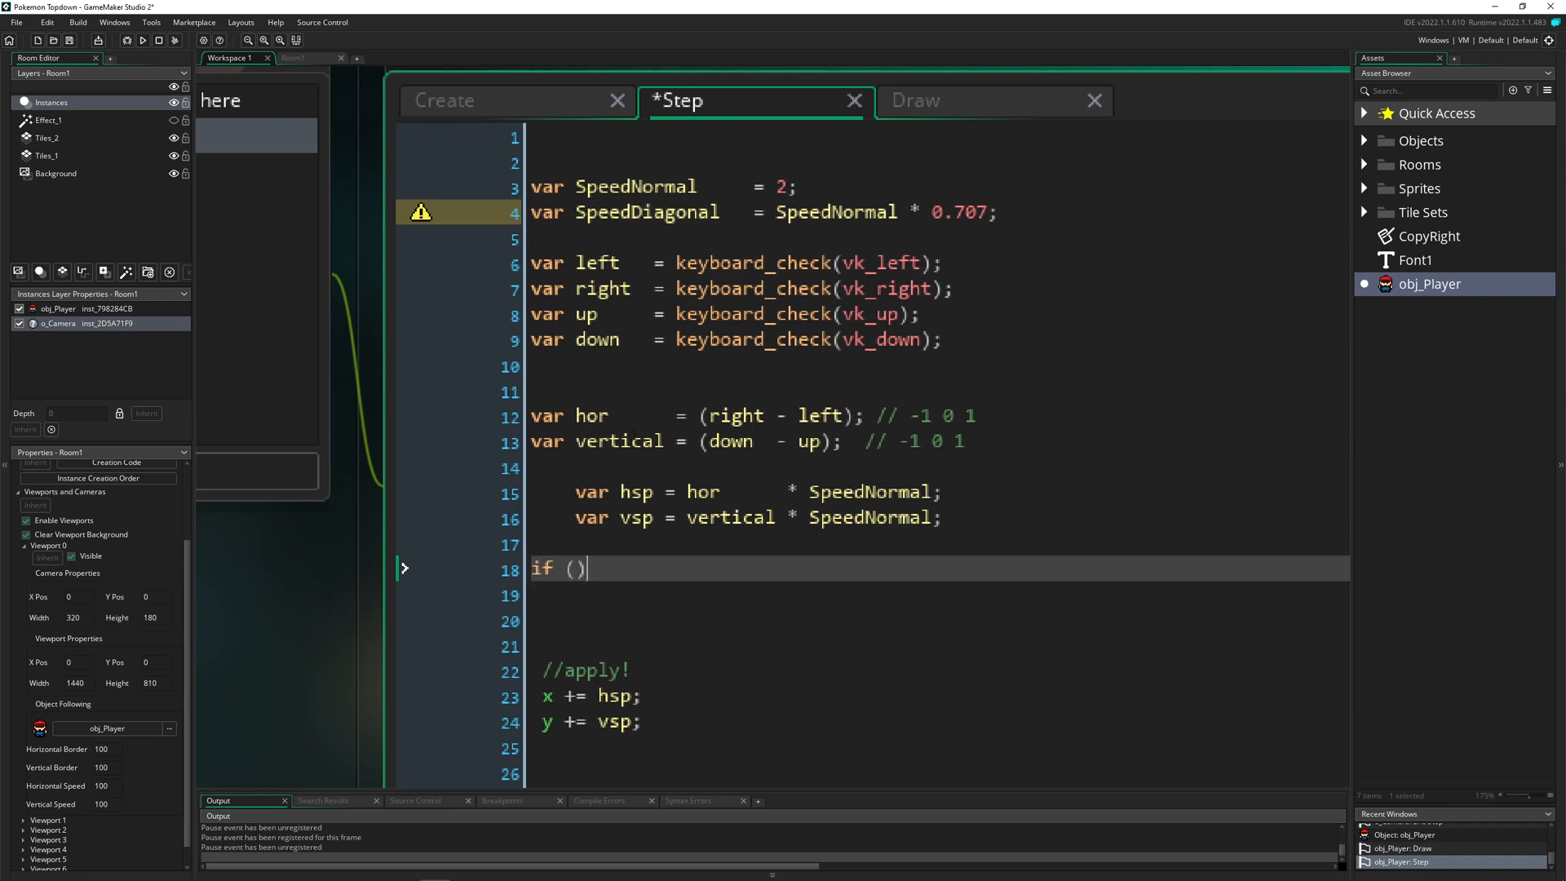
double_click(591, 416)
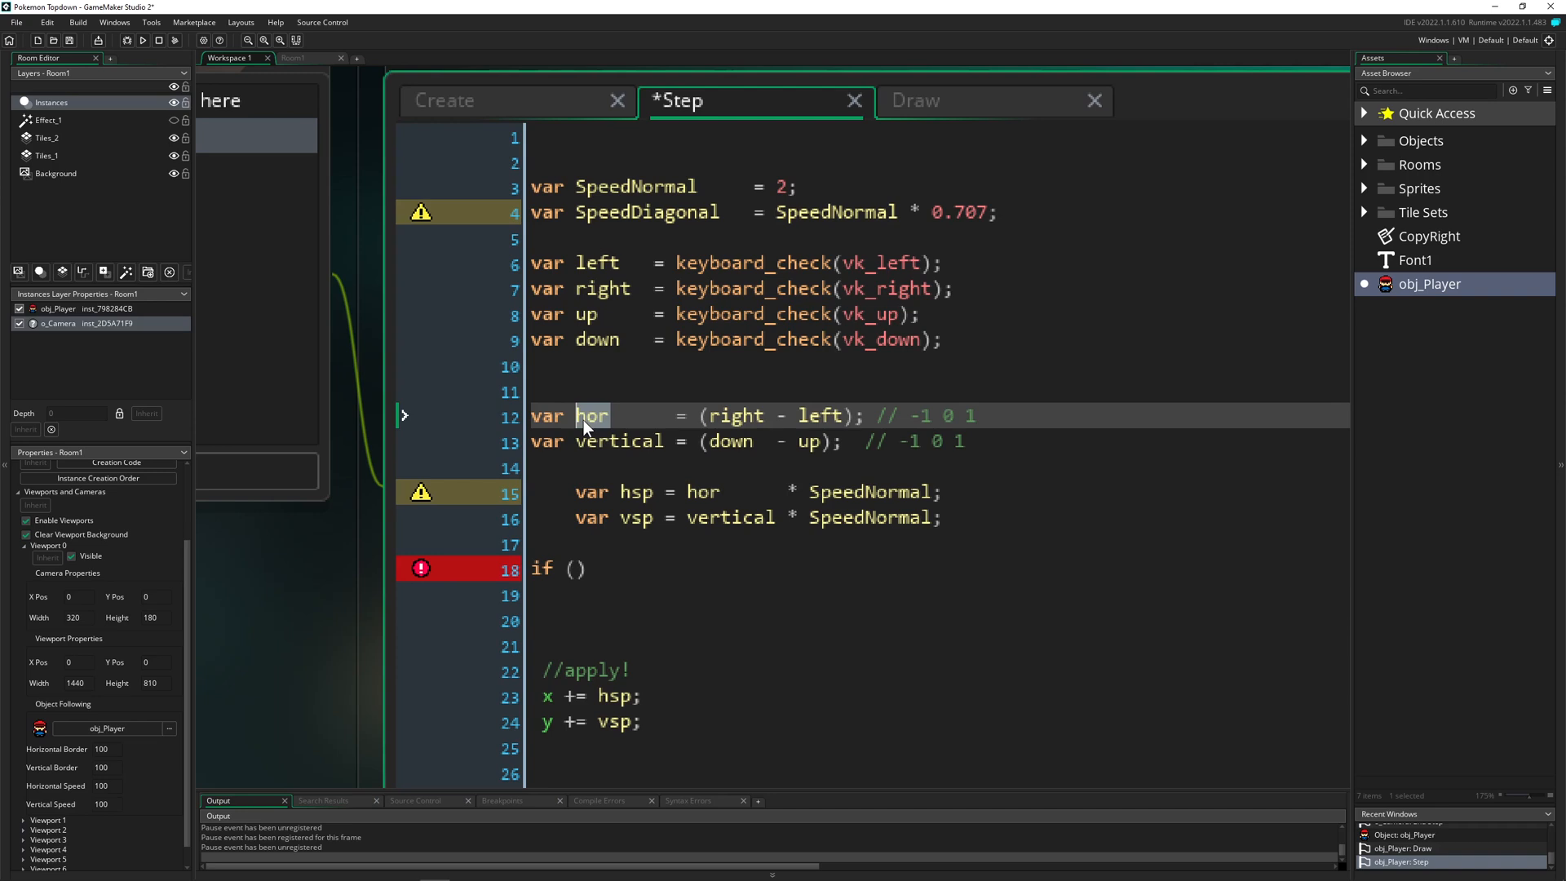
double_click(704, 492)
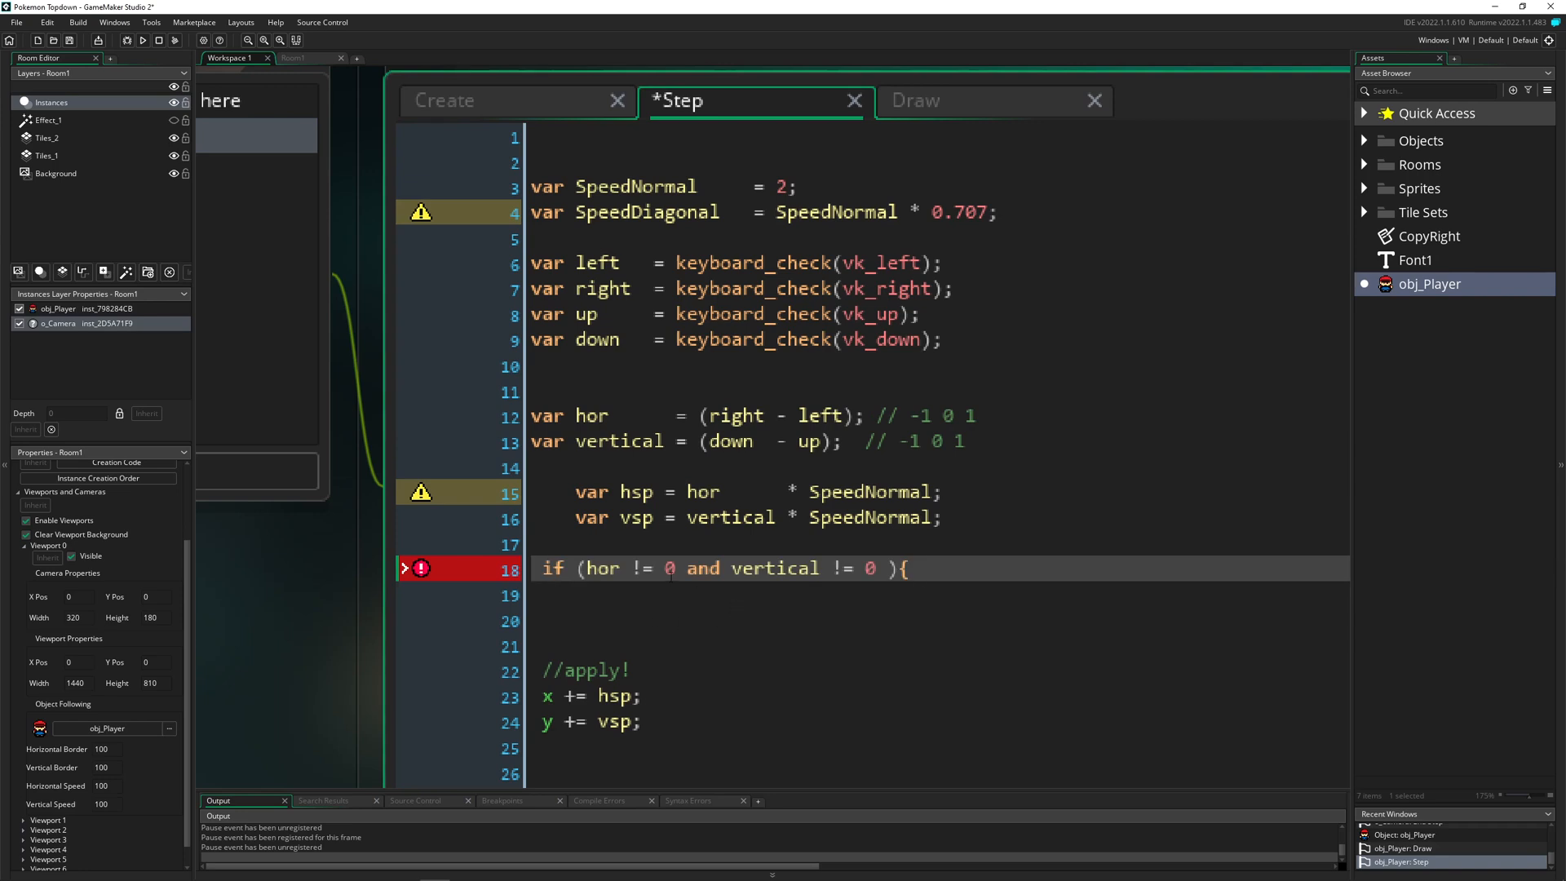
click(669, 569)
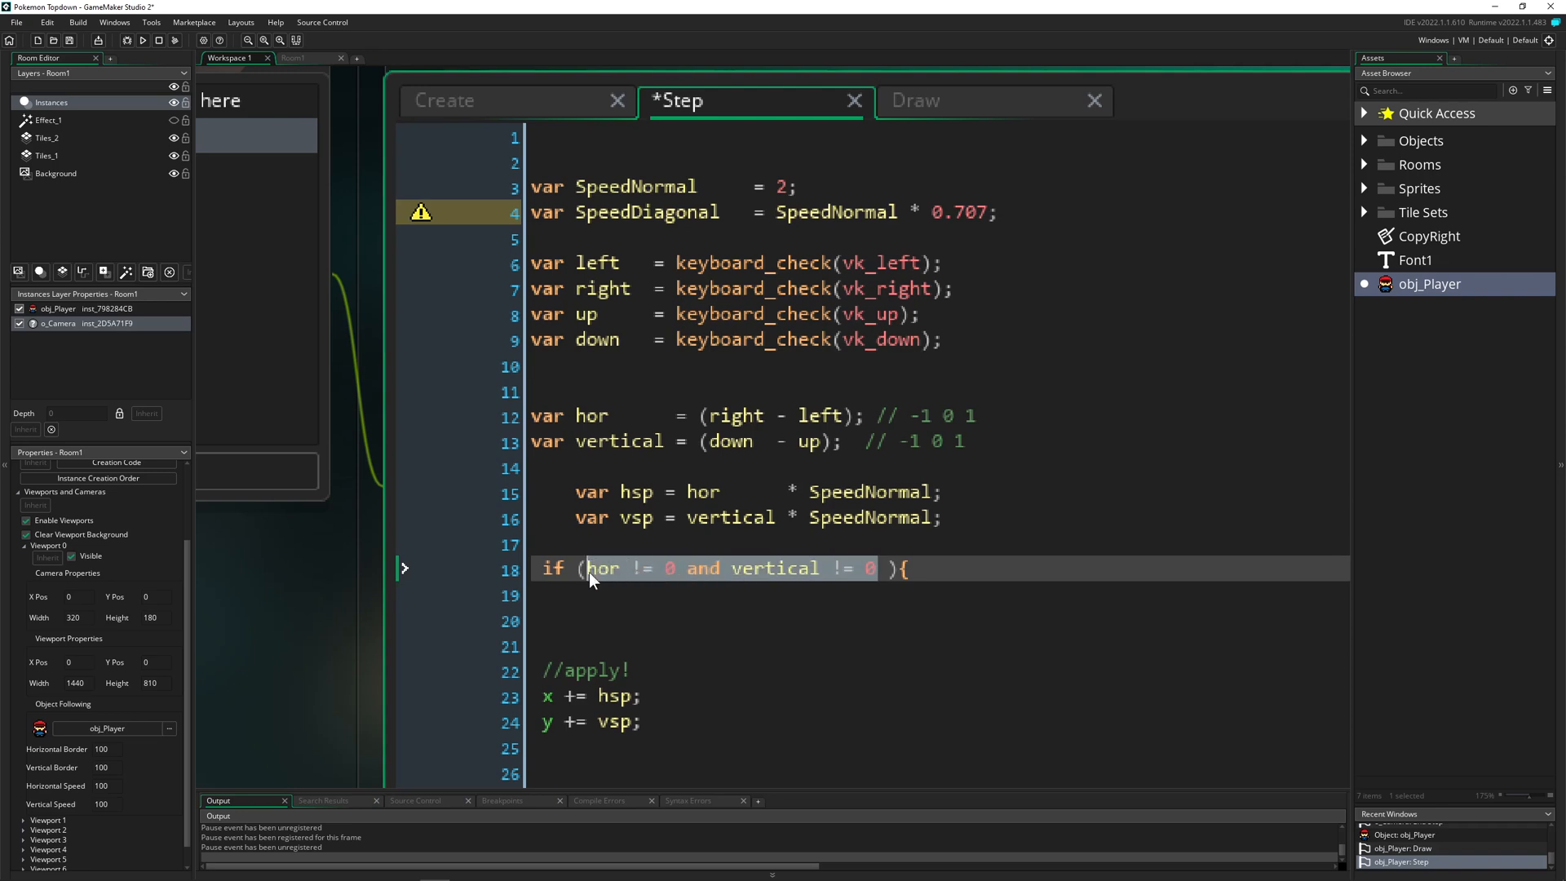
text(})
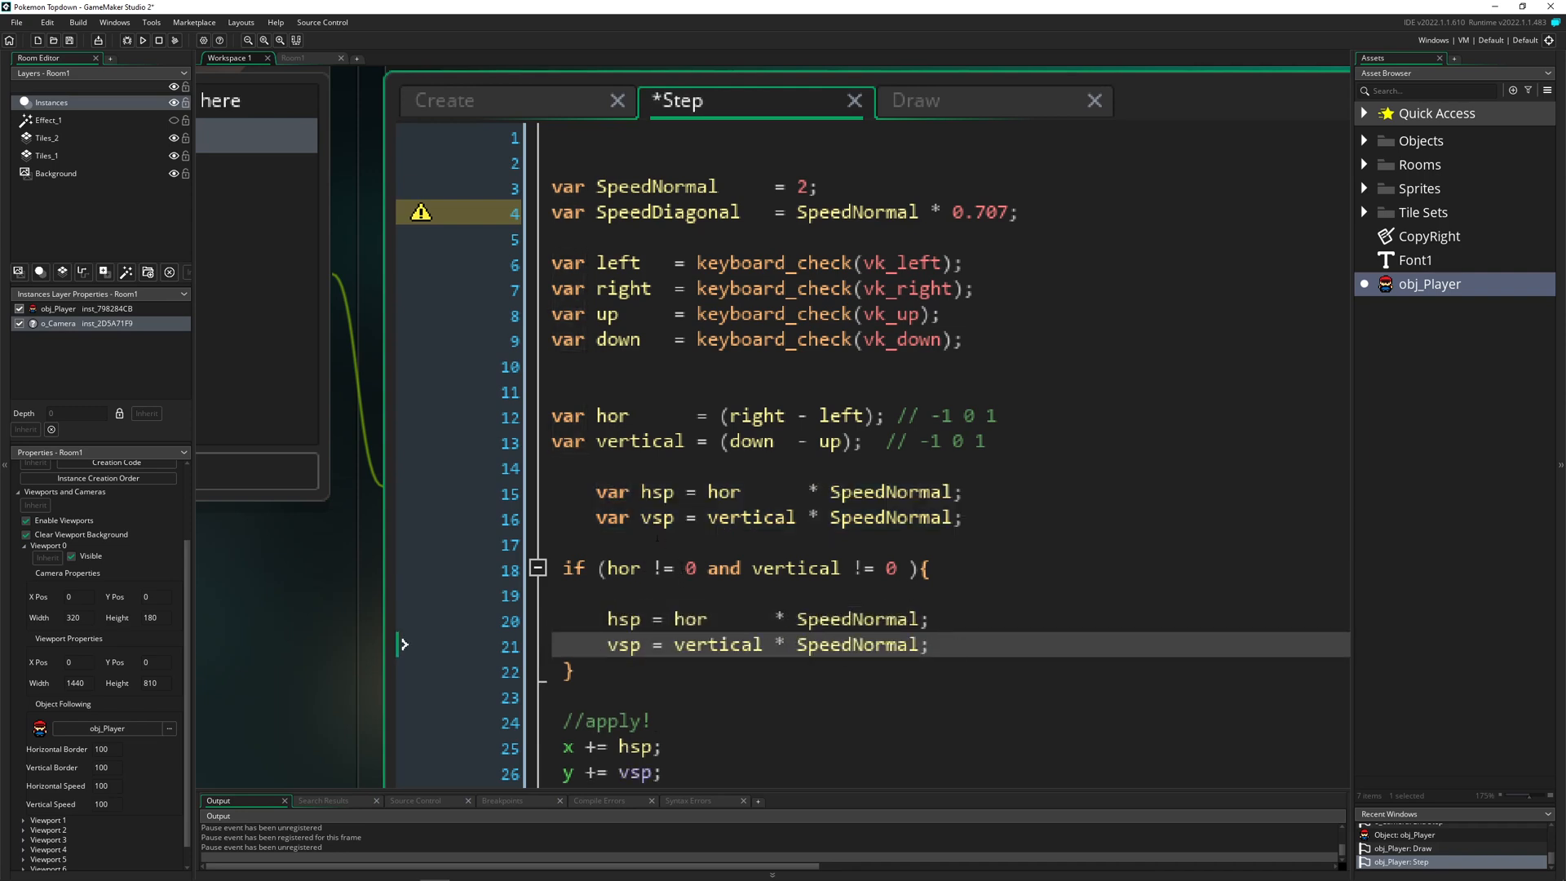
scroll(down, 3)
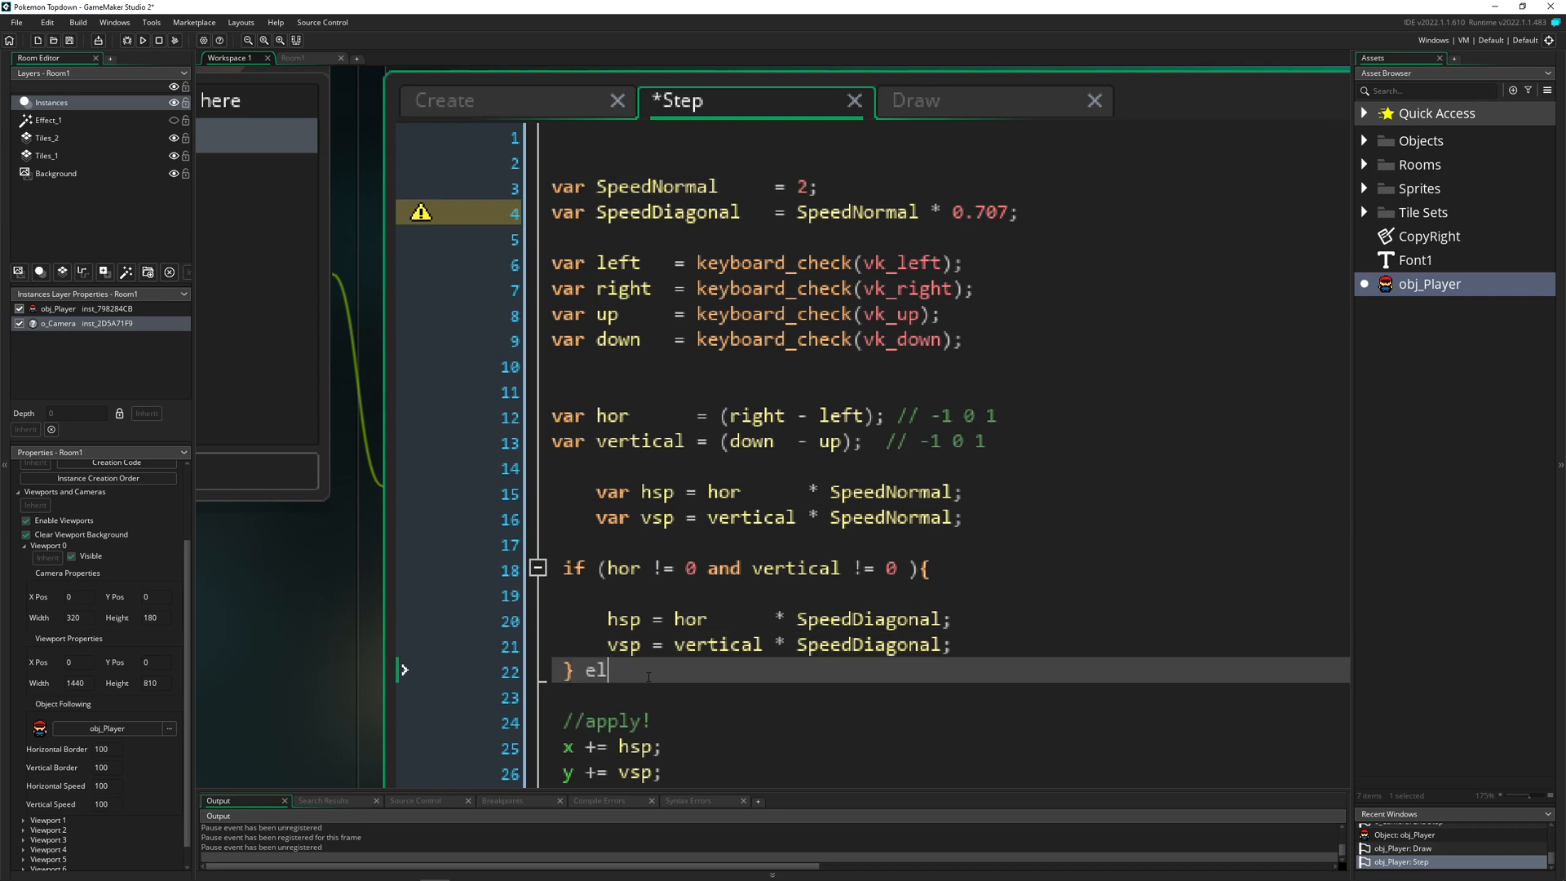
Step: Add the else branch using SpeedNormal and initialize var hsp and var vsp to 0
text(se)
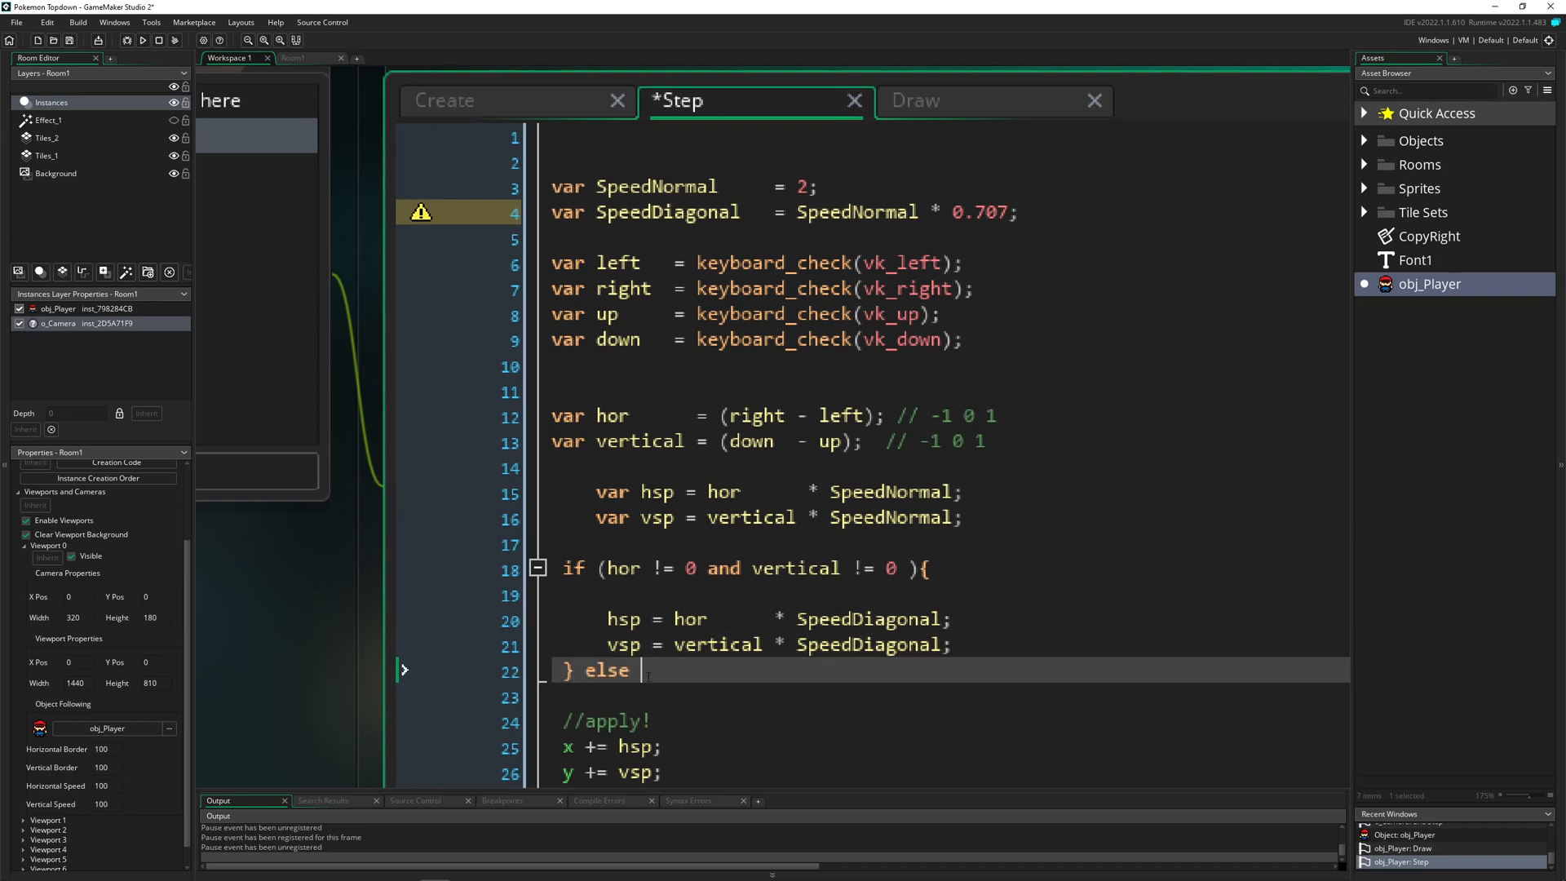
text({)
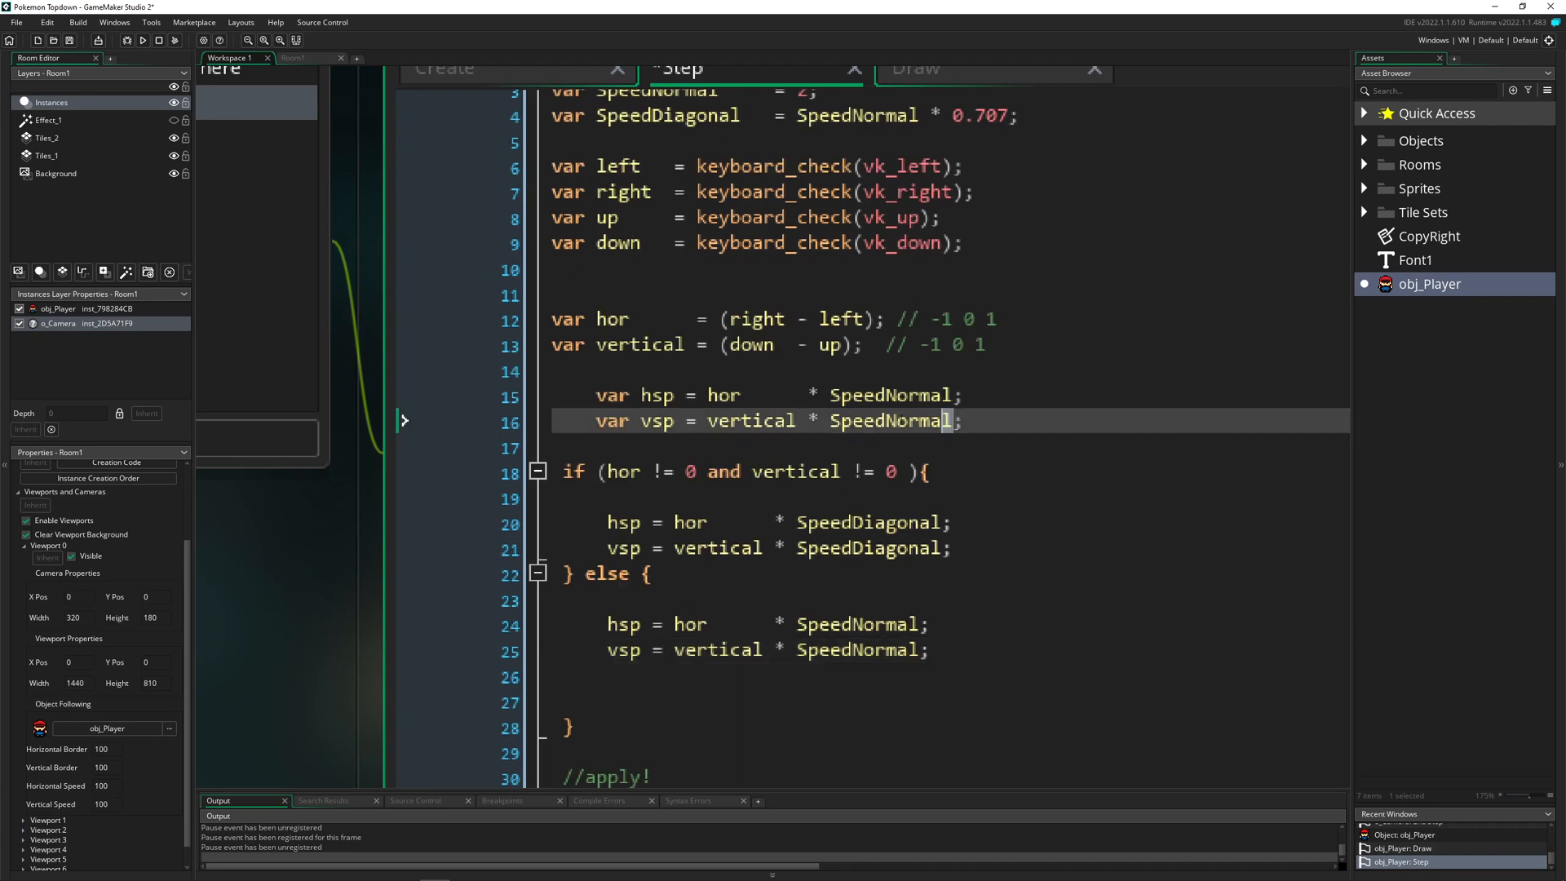
text(0;)
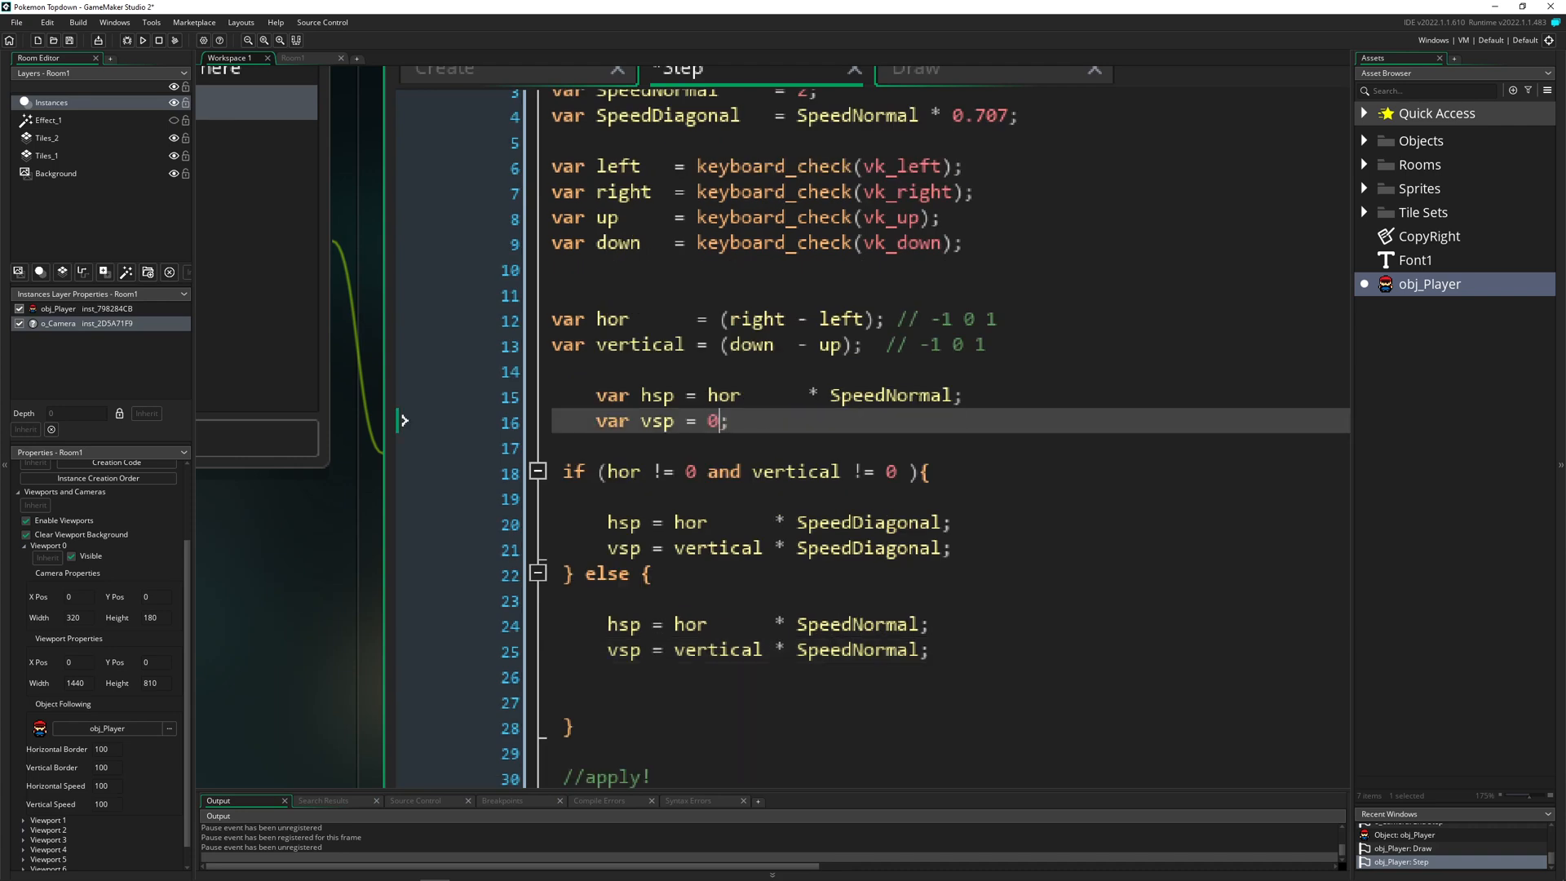
click(720, 395)
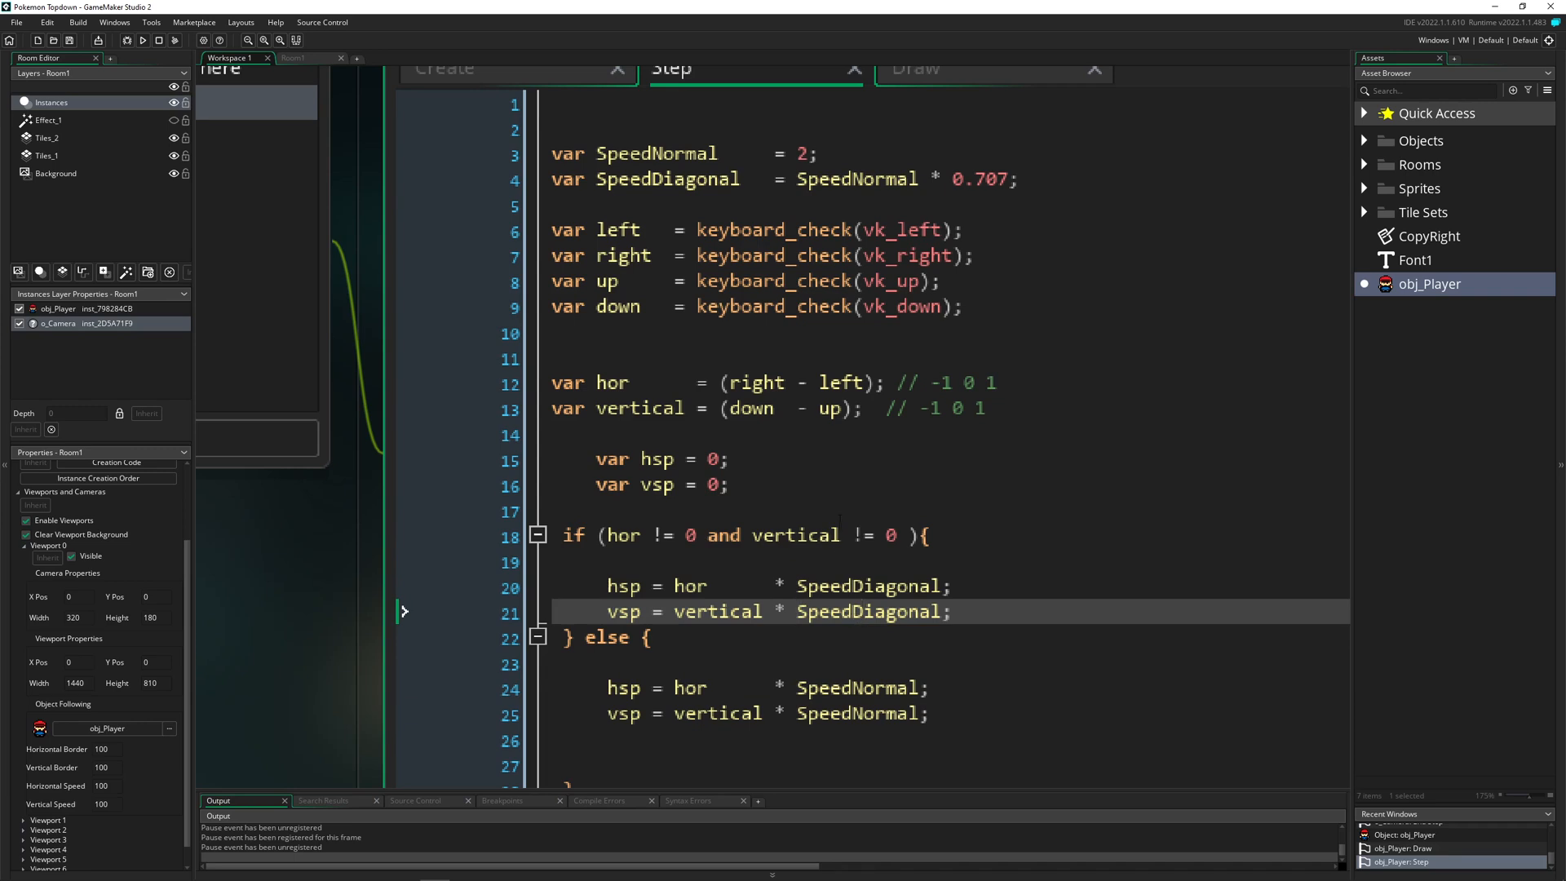
Step: Run the game to test diagonal movement
click(163, 40)
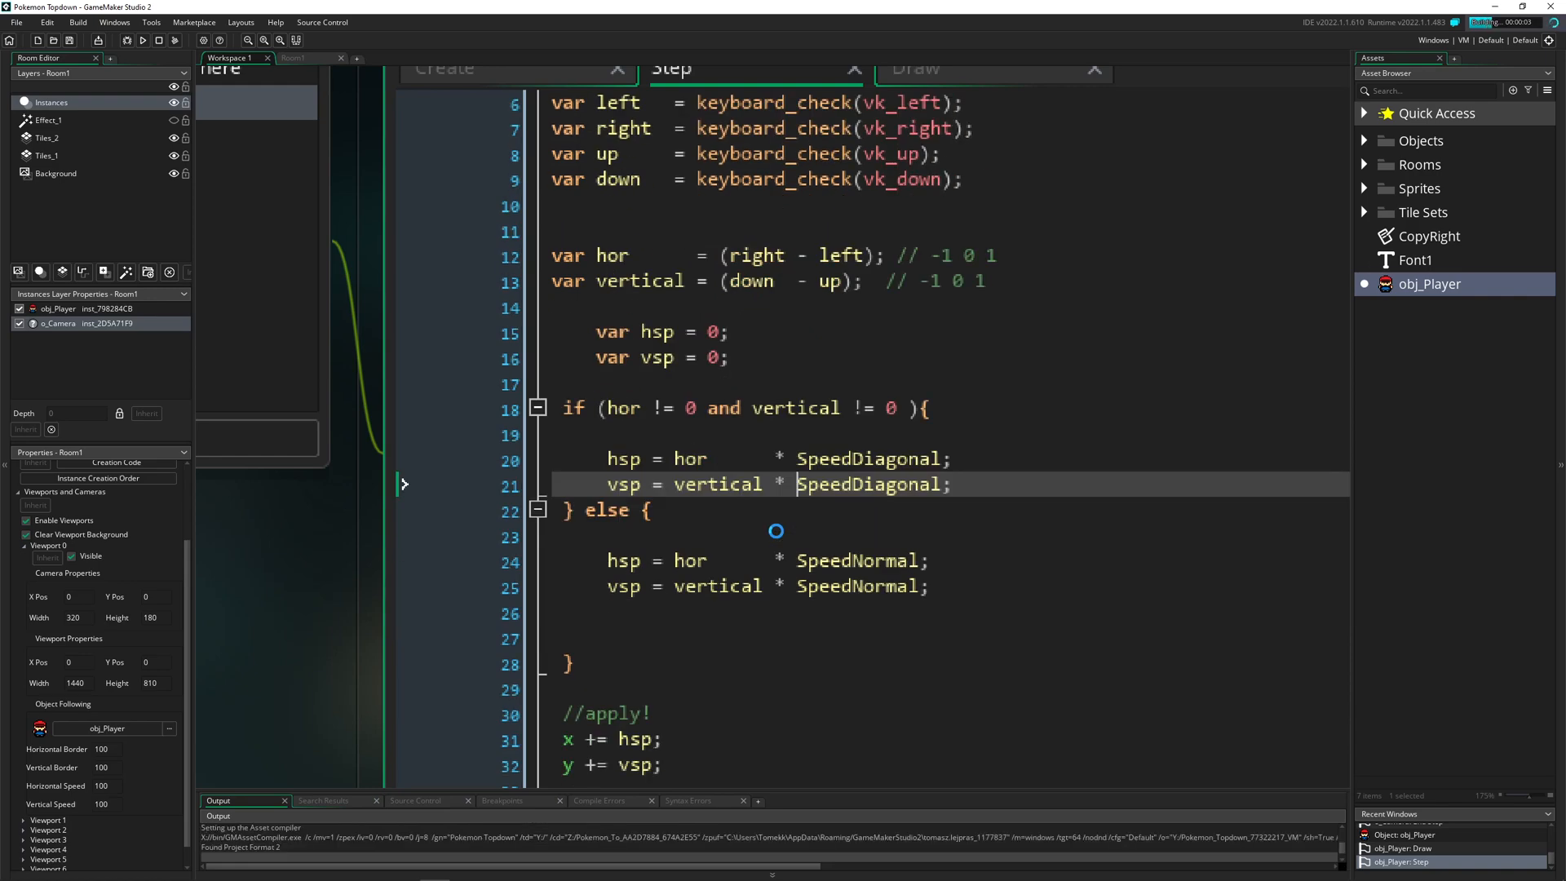
Step: Test the player's movement in the running game with the Hspeed/vspeed readout
scroll(down, 3)
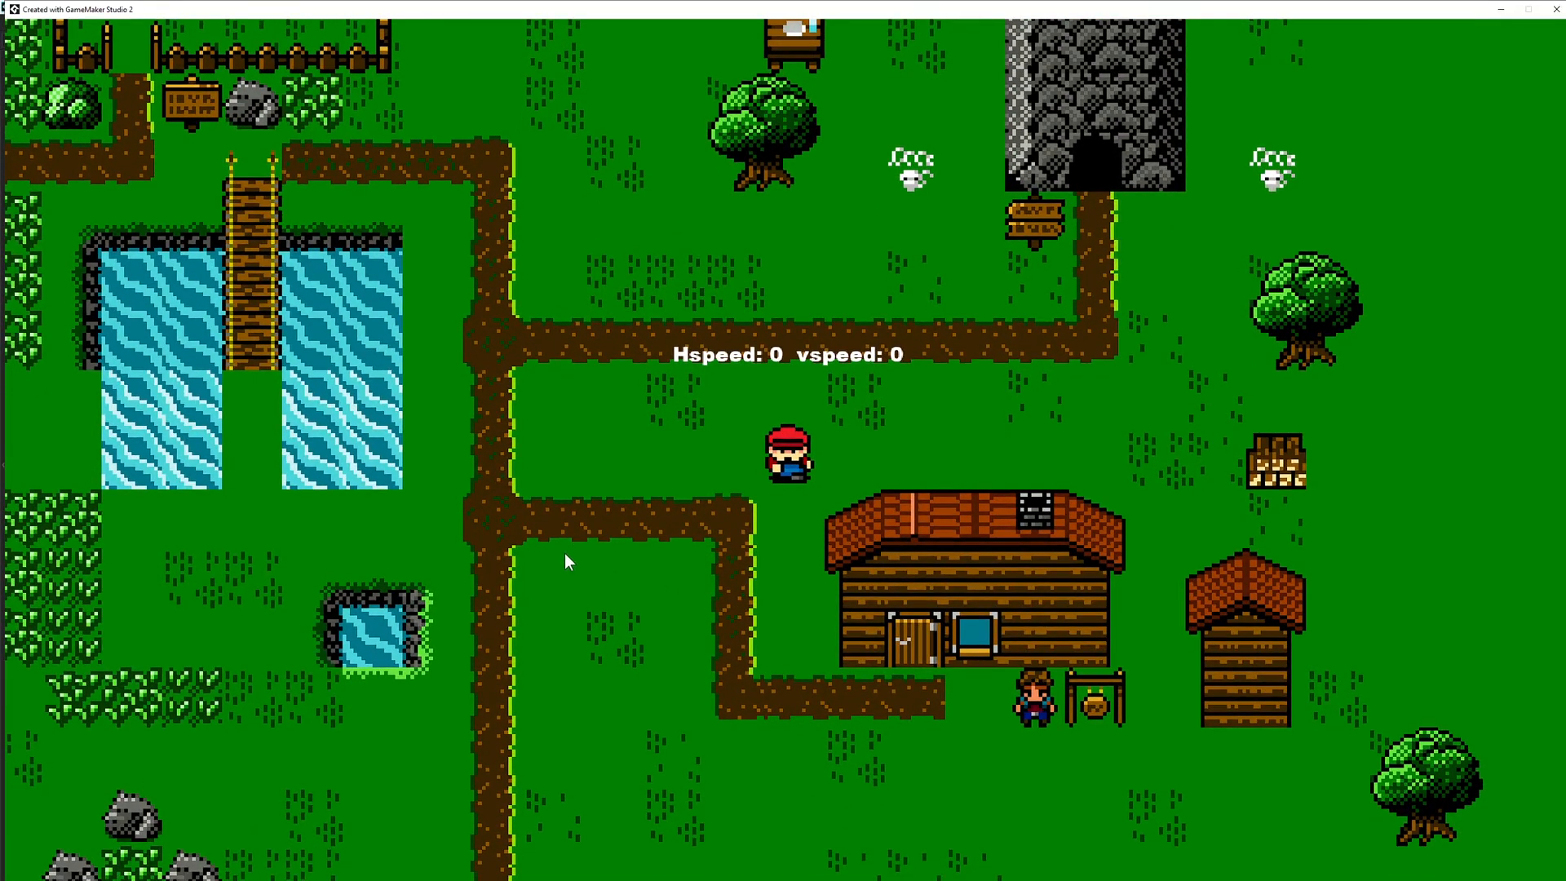
mouse_move(1077, 163)
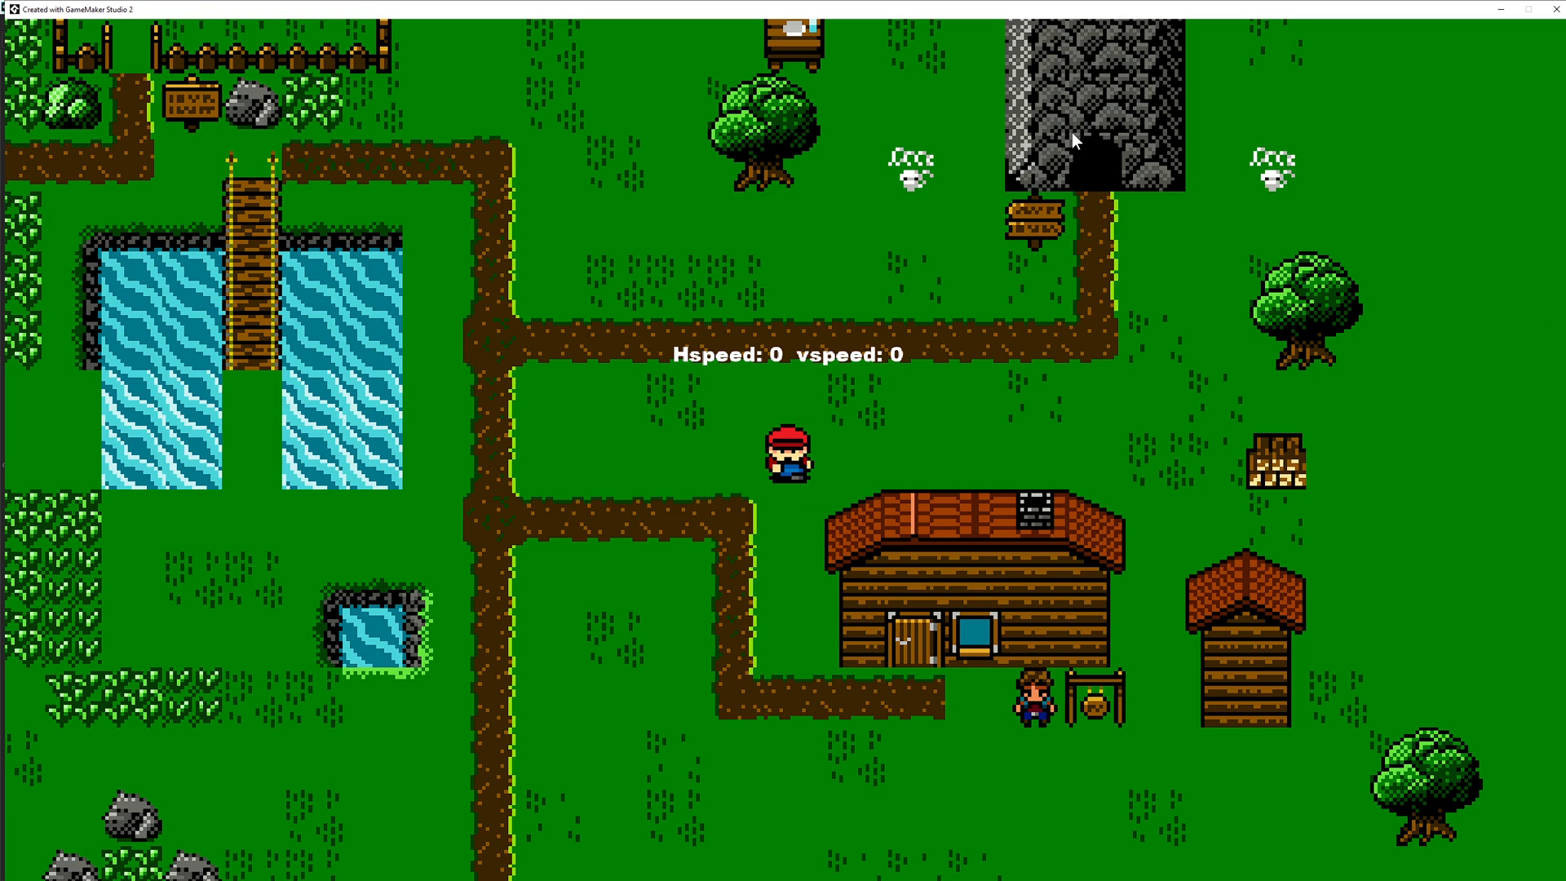
mouse_move(1090, 423)
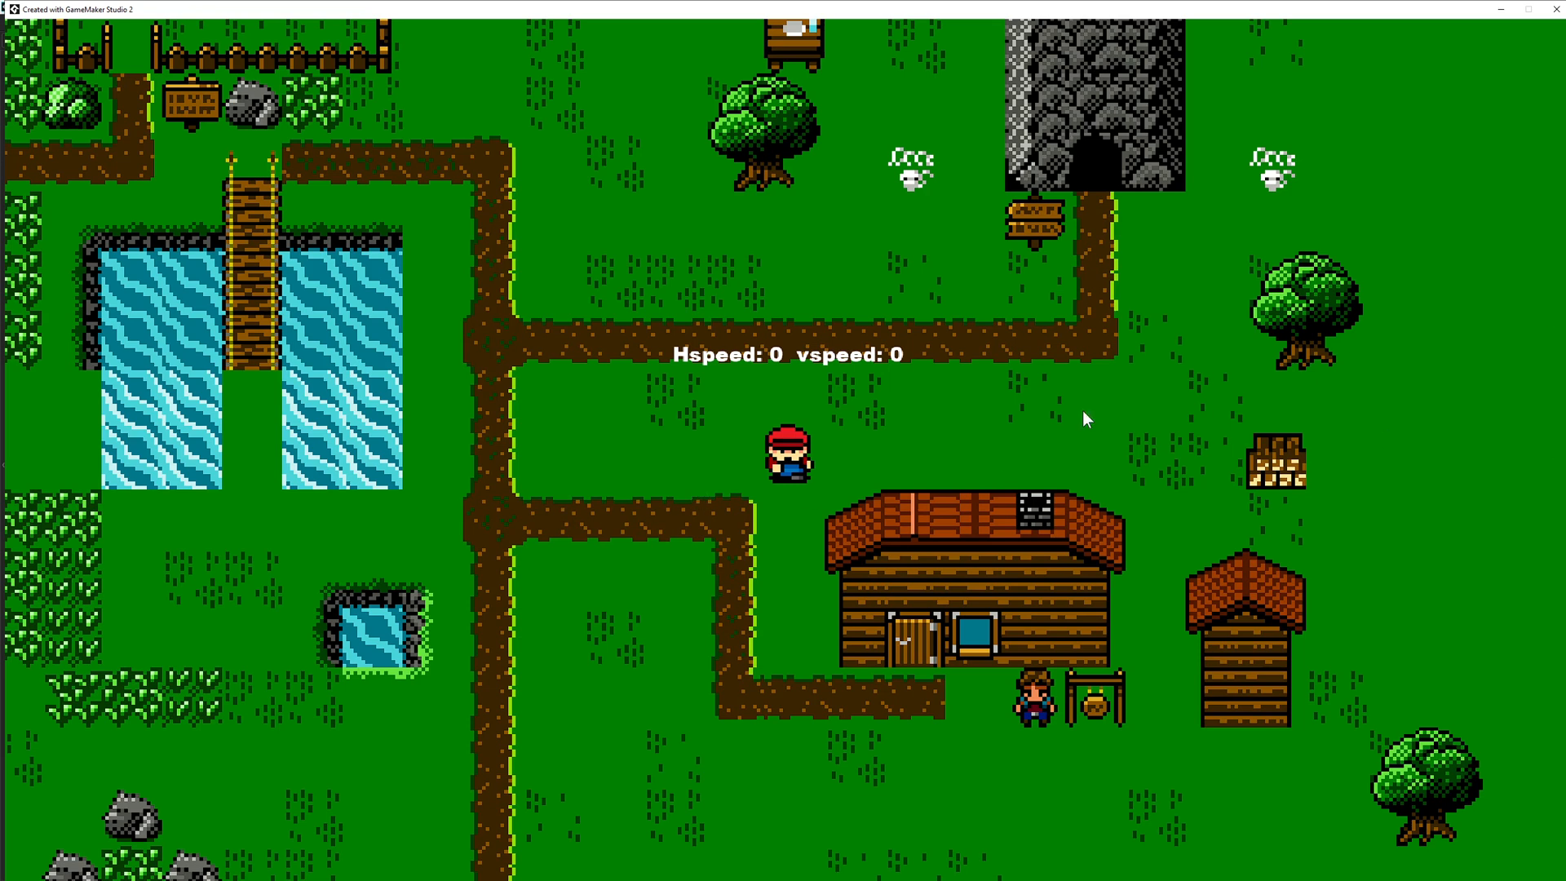
mouse_move(1084, 434)
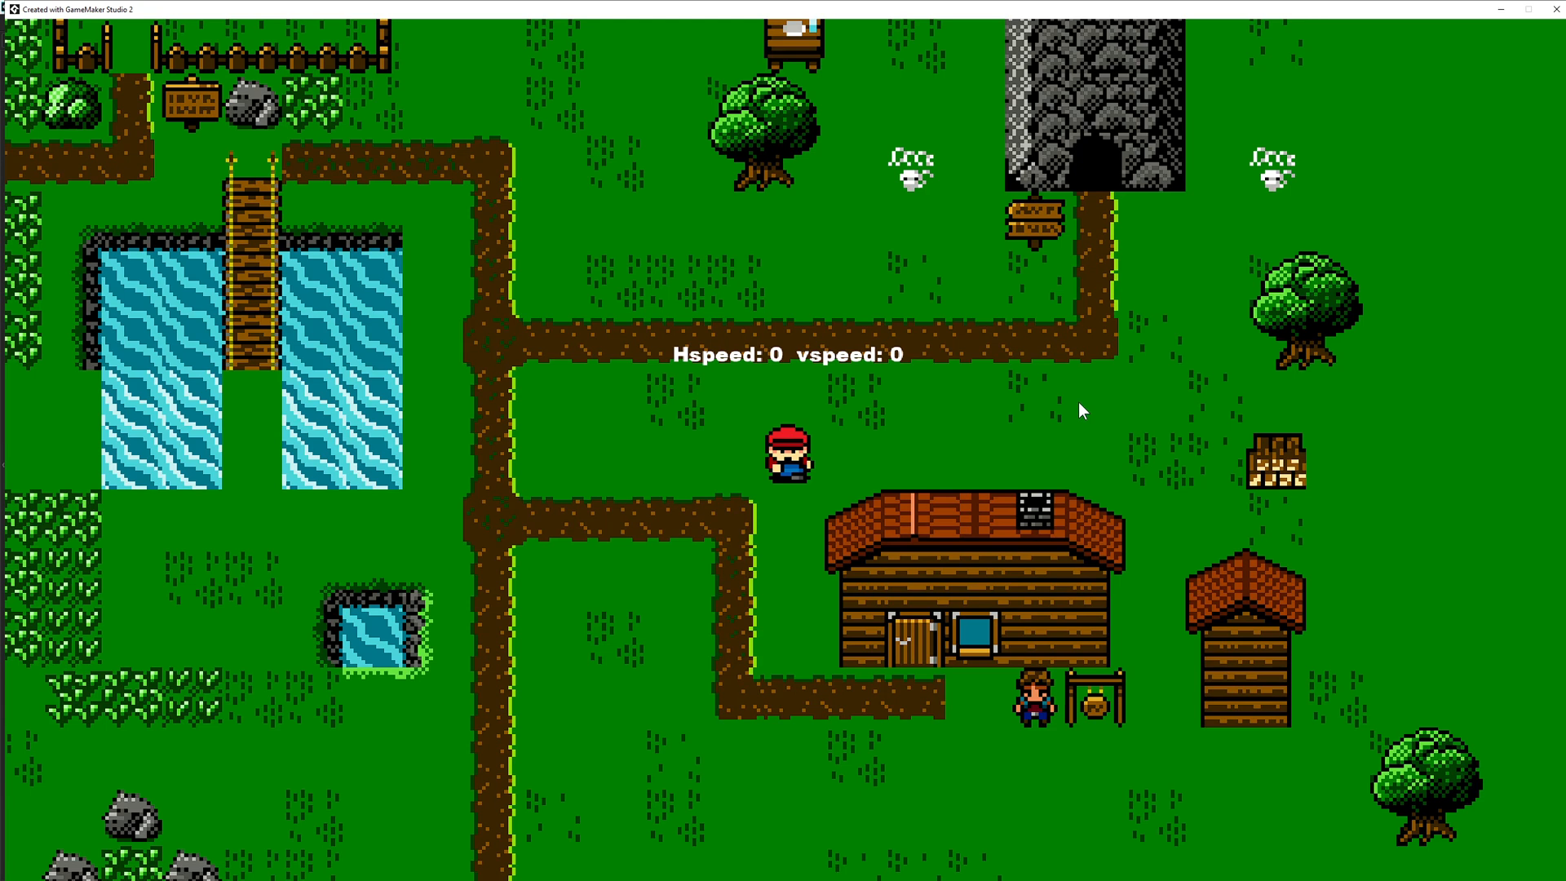
mouse_move(911, 416)
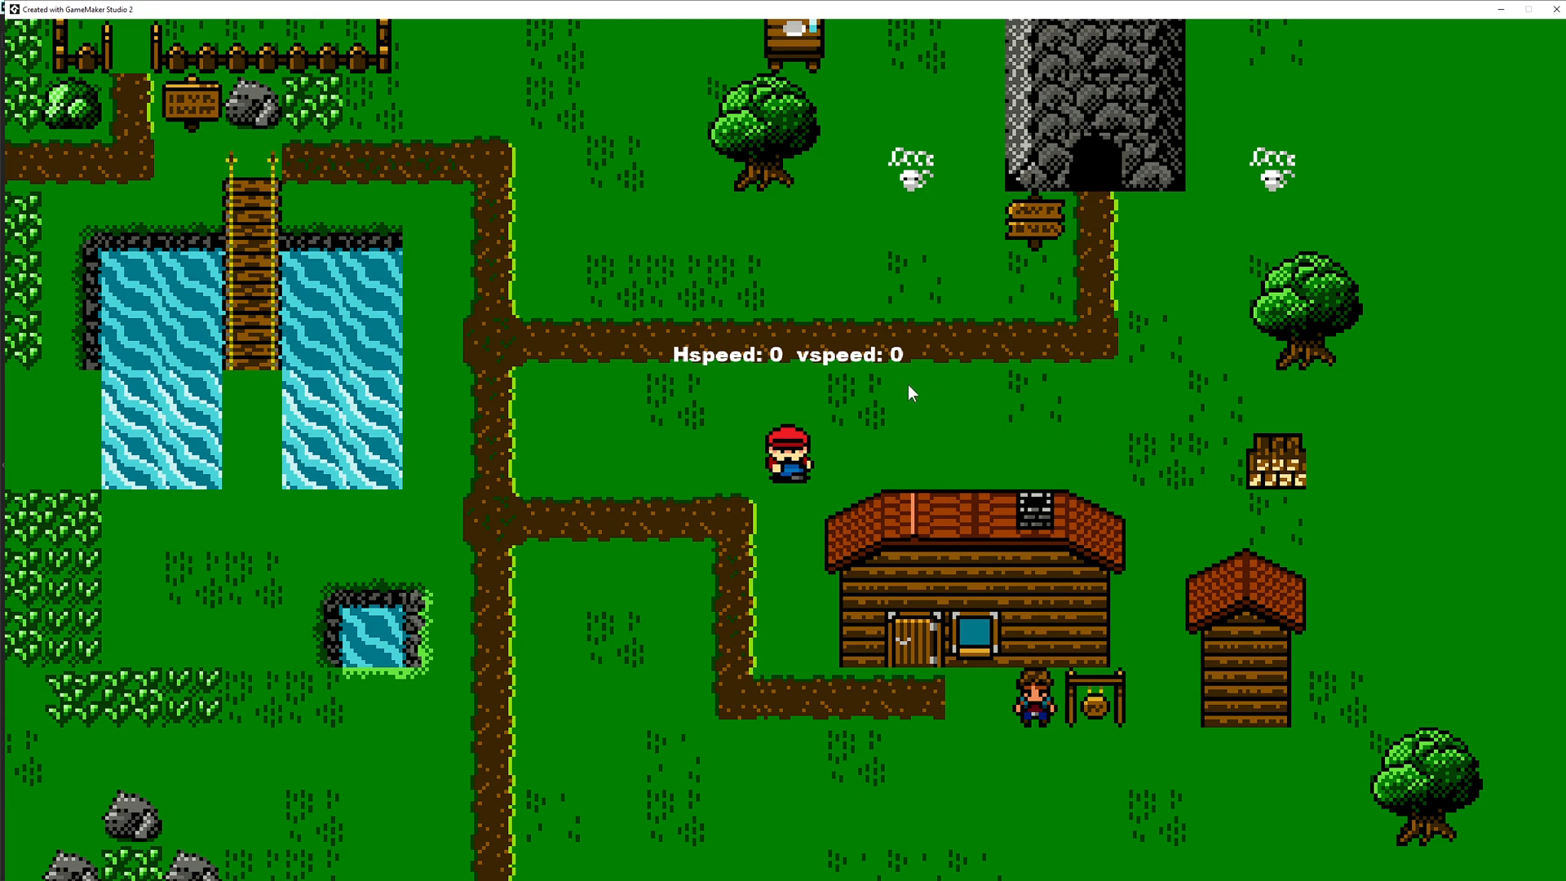
mouse_move(678, 446)
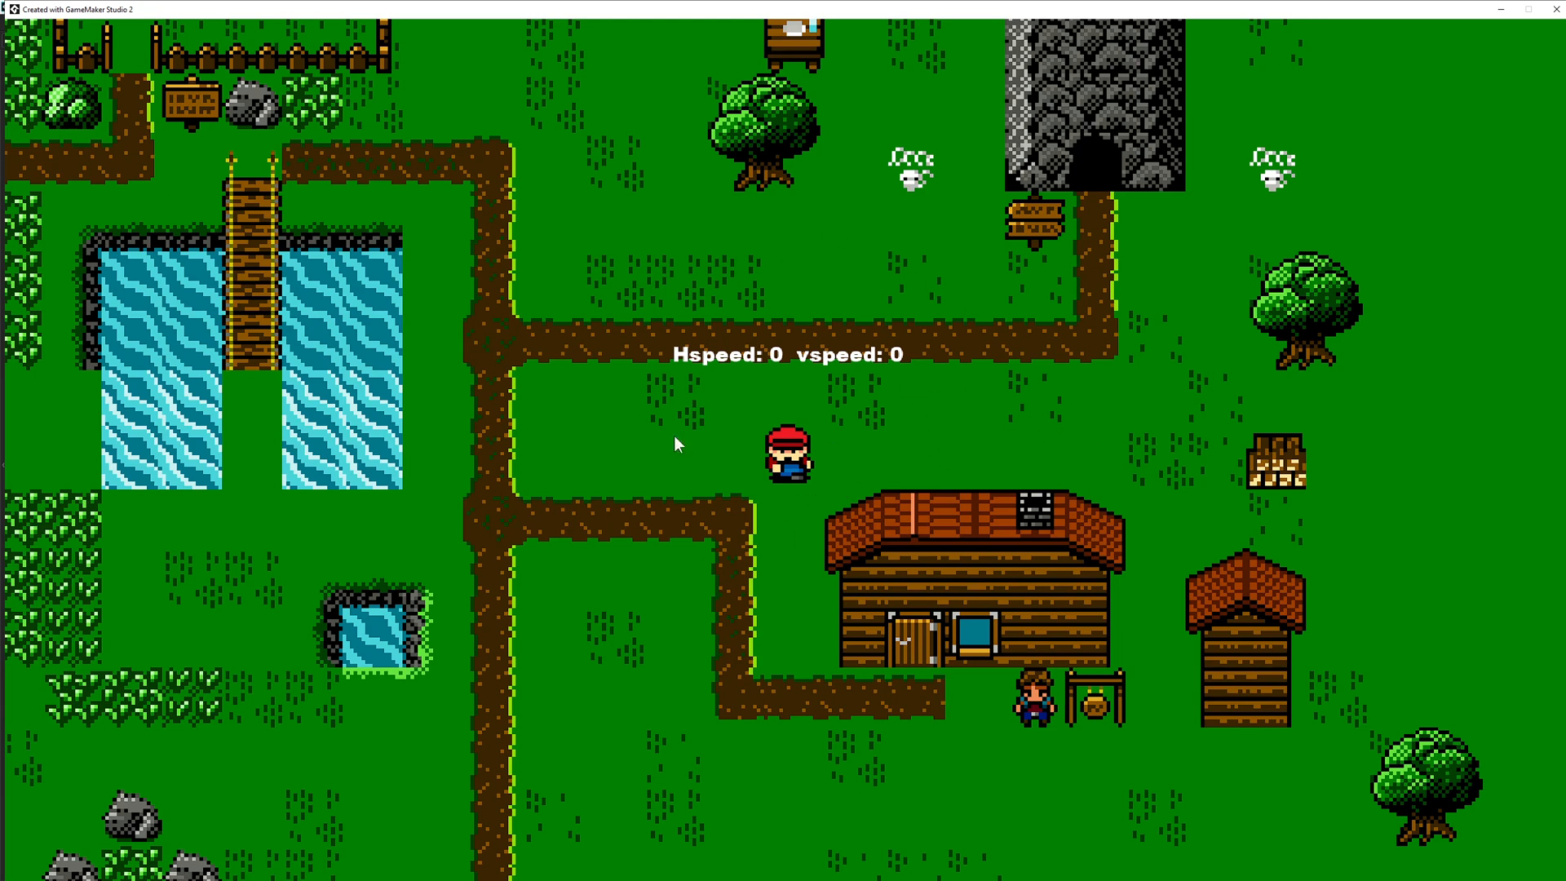
mouse_move(862, 444)
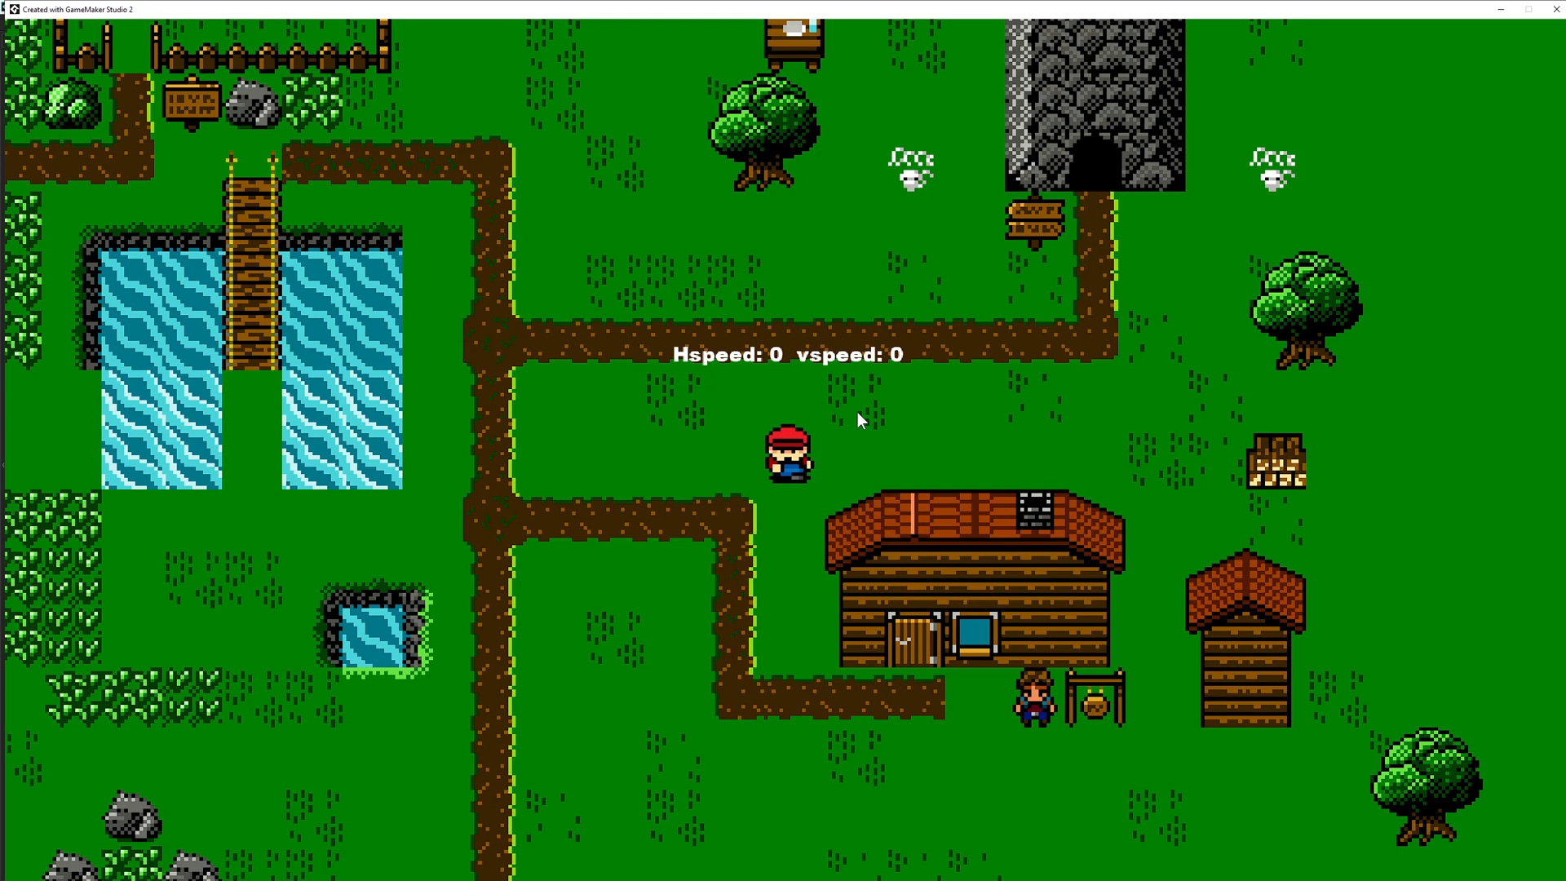
mouse_move(916, 460)
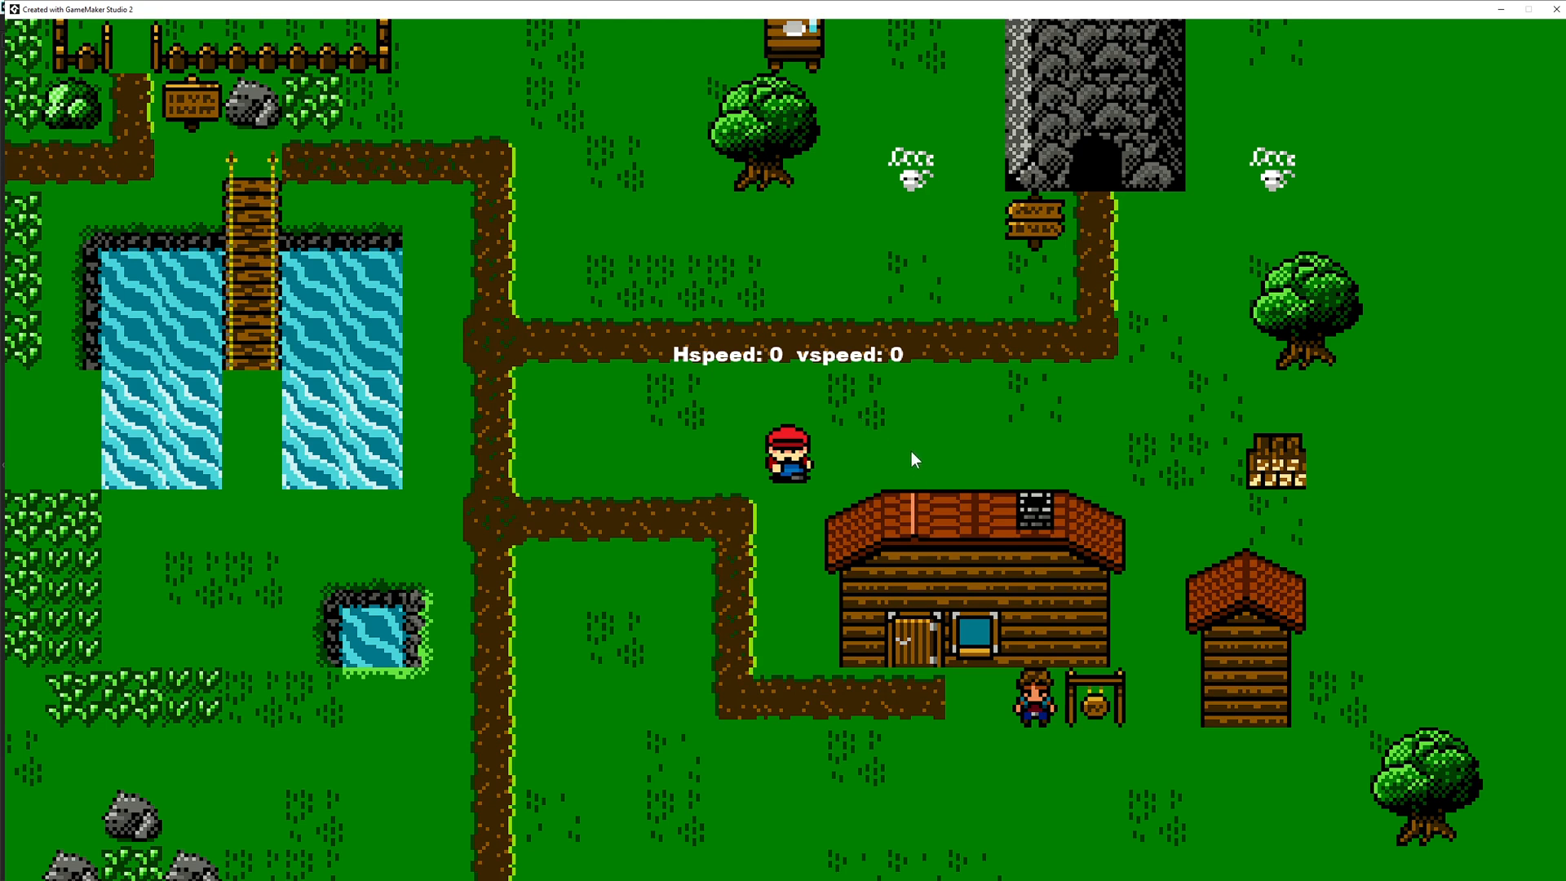
mouse_move(961, 471)
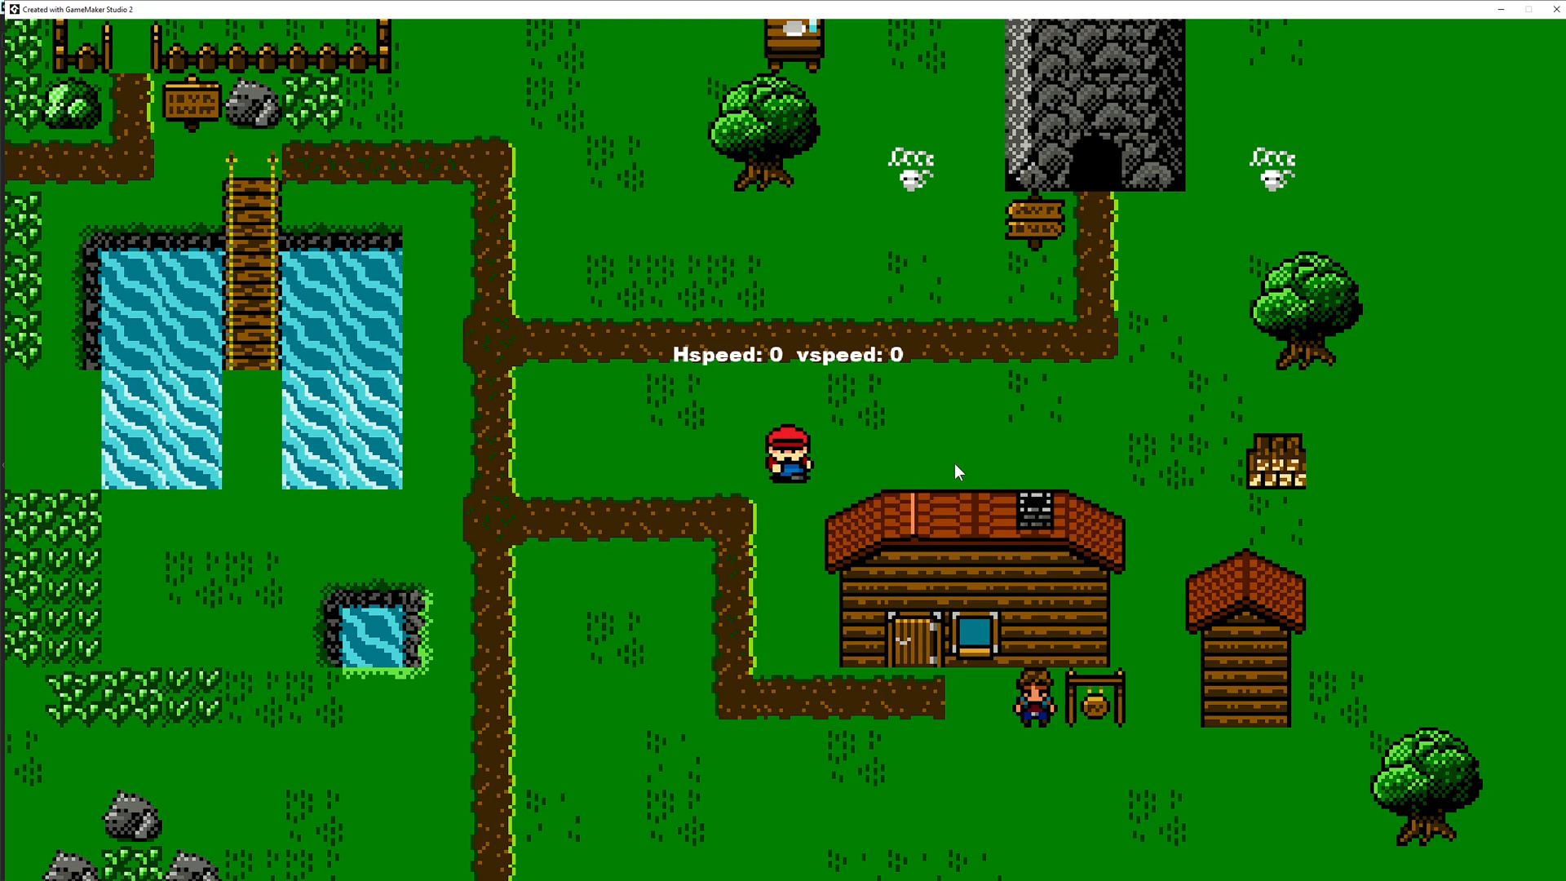